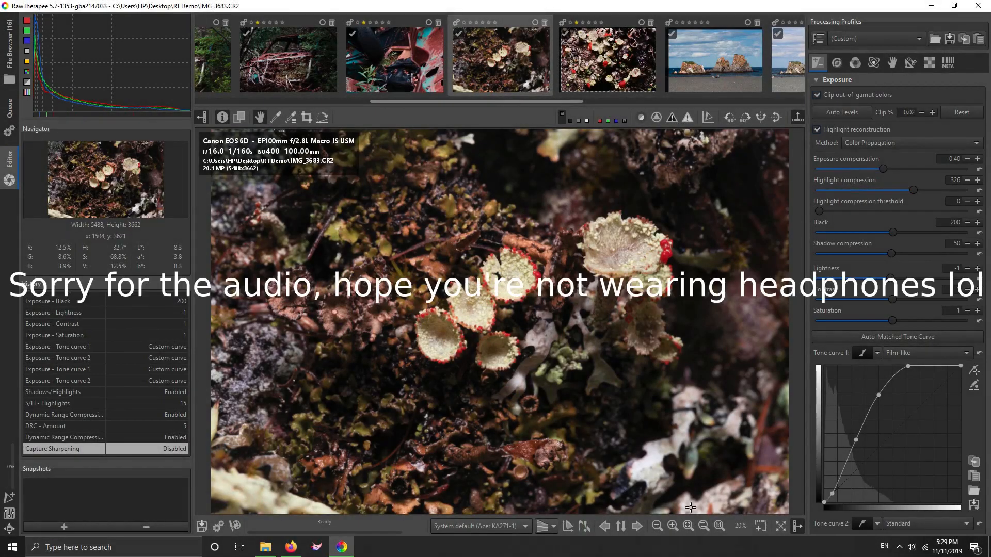
mouse_move(703, 423)
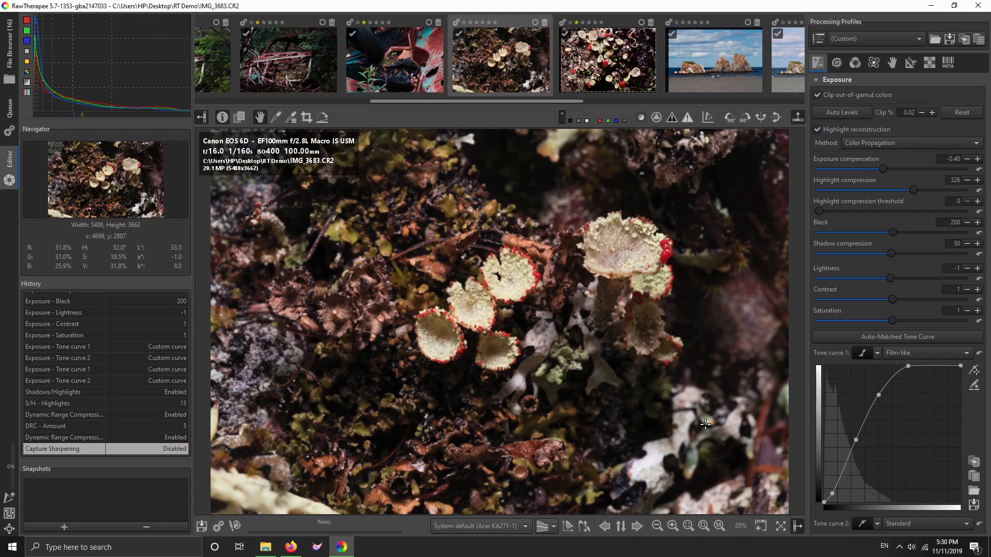
mouse_move(681, 538)
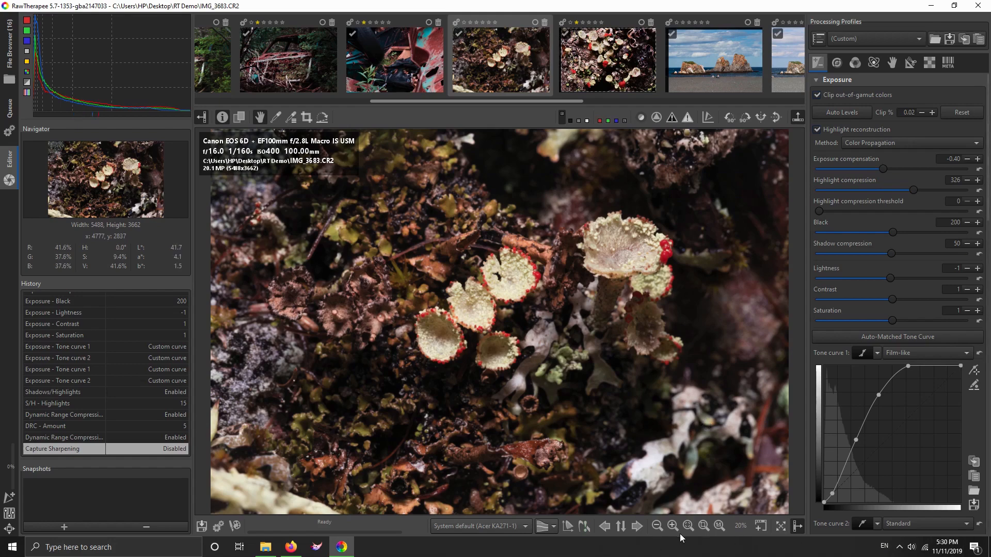
mouse_move(414, 284)
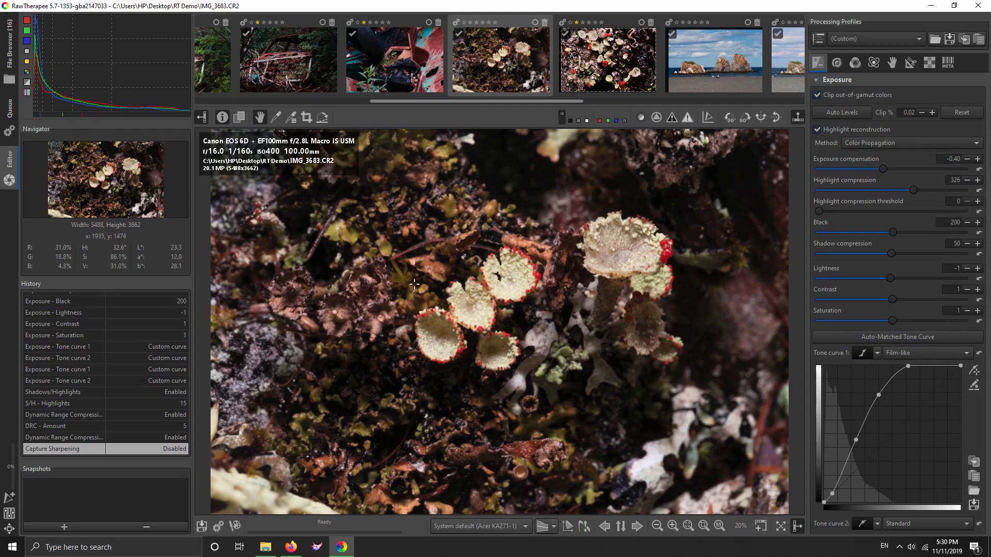
mouse_move(669, 225)
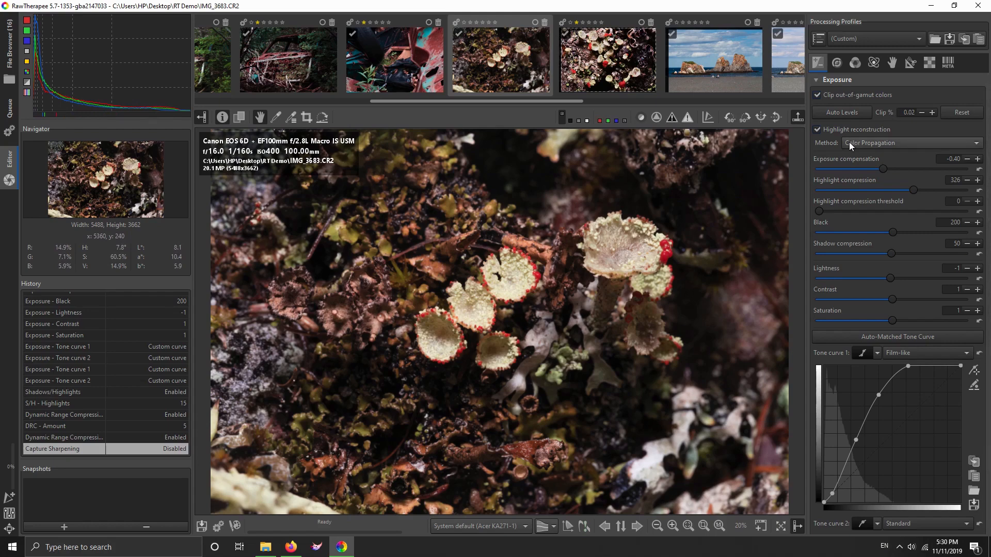
mouse_move(845, 77)
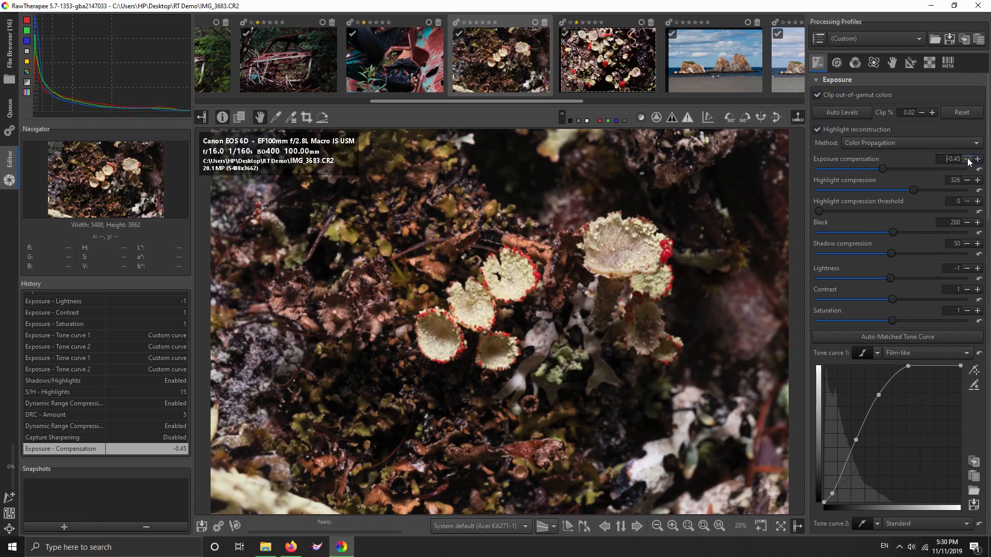
Step: Lower exposure compensation to -0.50 and show the Detail tab's sharpening tools
left_click(965, 159)
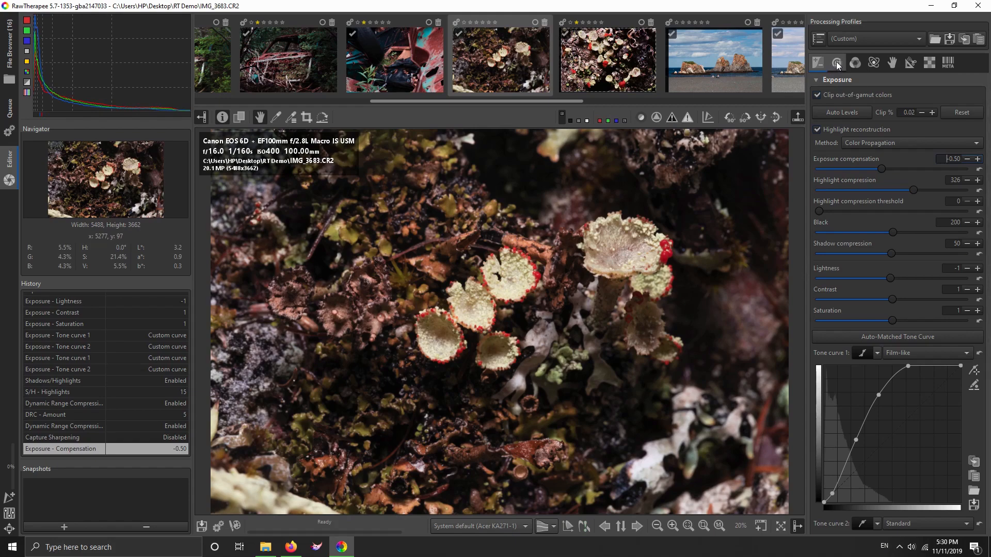
left_click(836, 63)
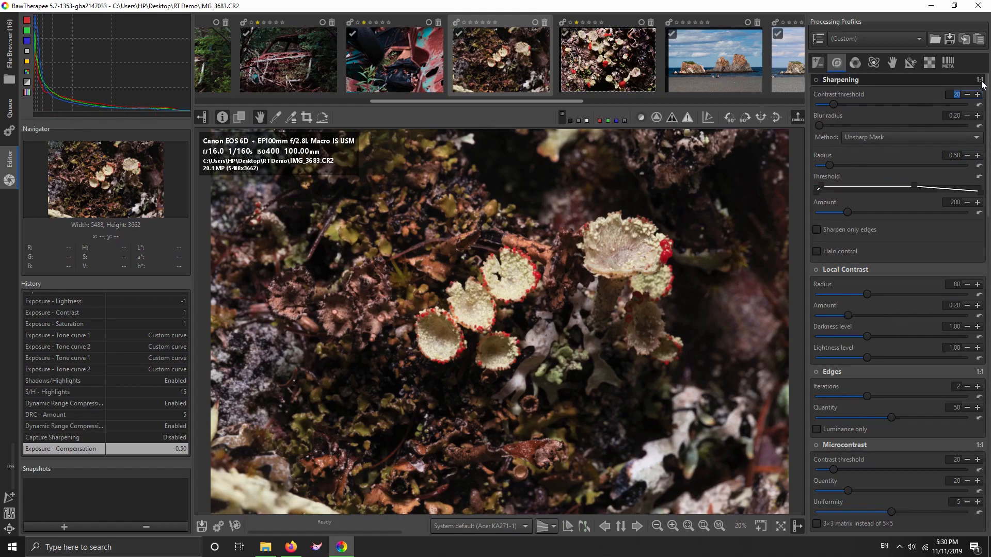
Step: Zoom the preview to 100% and pan across the red-rimmed lichen cups
left_click(672, 526)
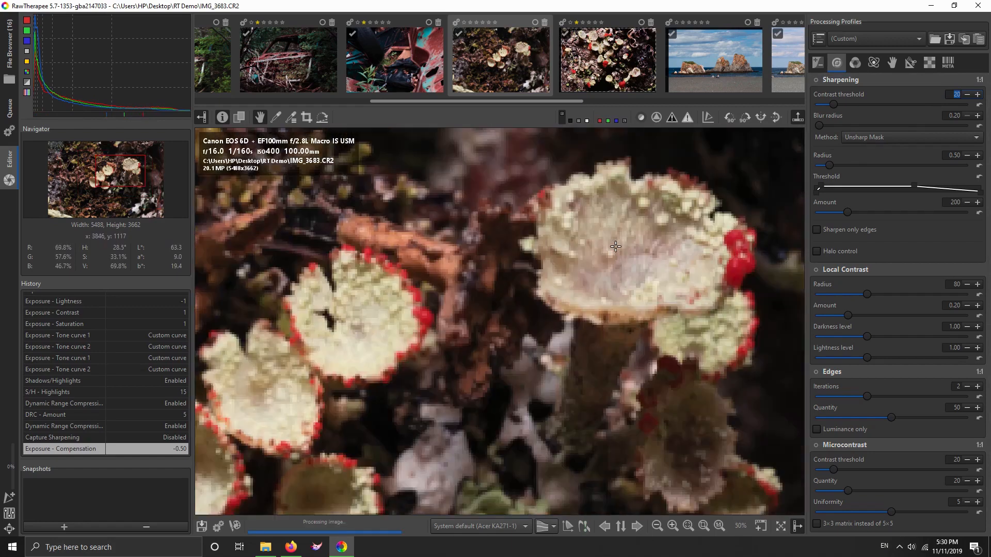
left_click(687, 525)
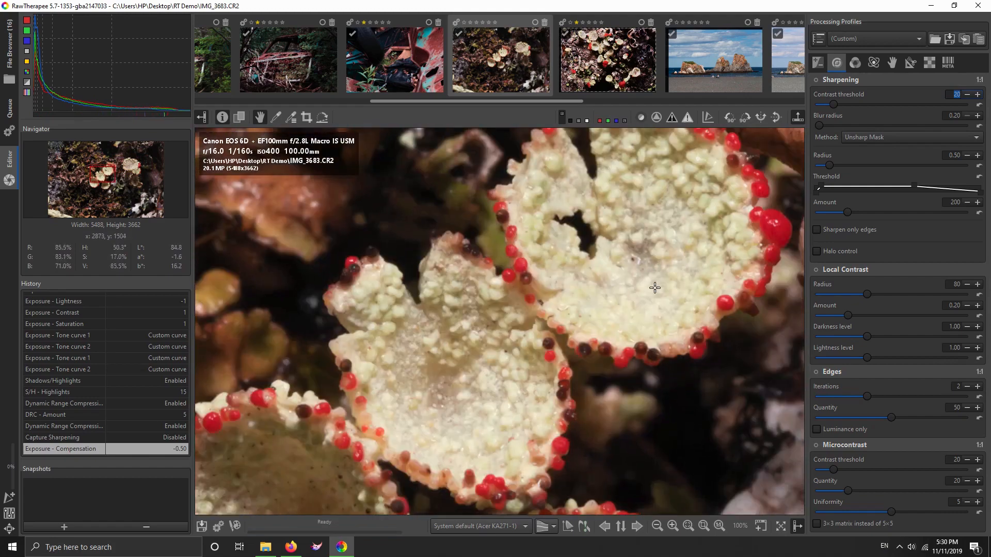
mouse_move(667, 231)
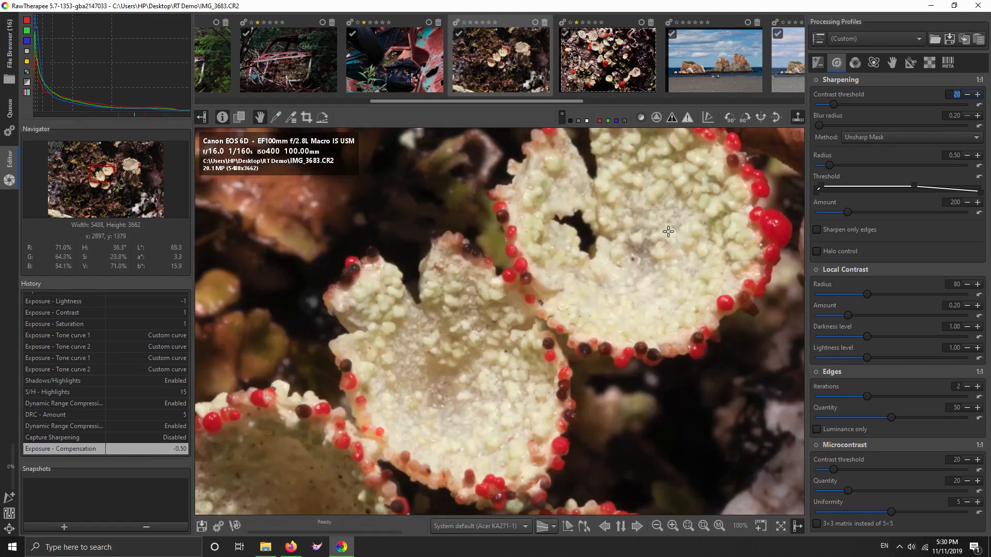
mouse_move(550, 206)
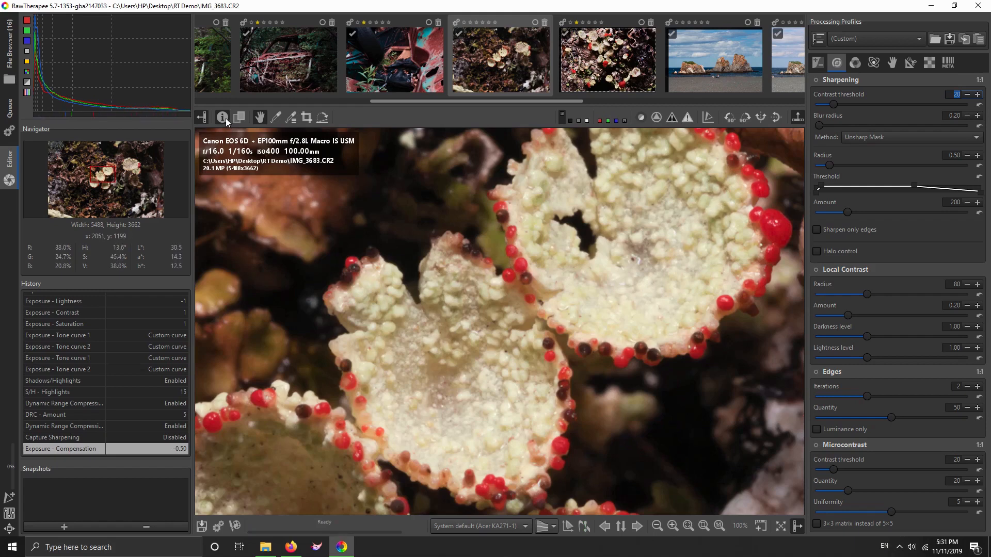
left_click(222, 117)
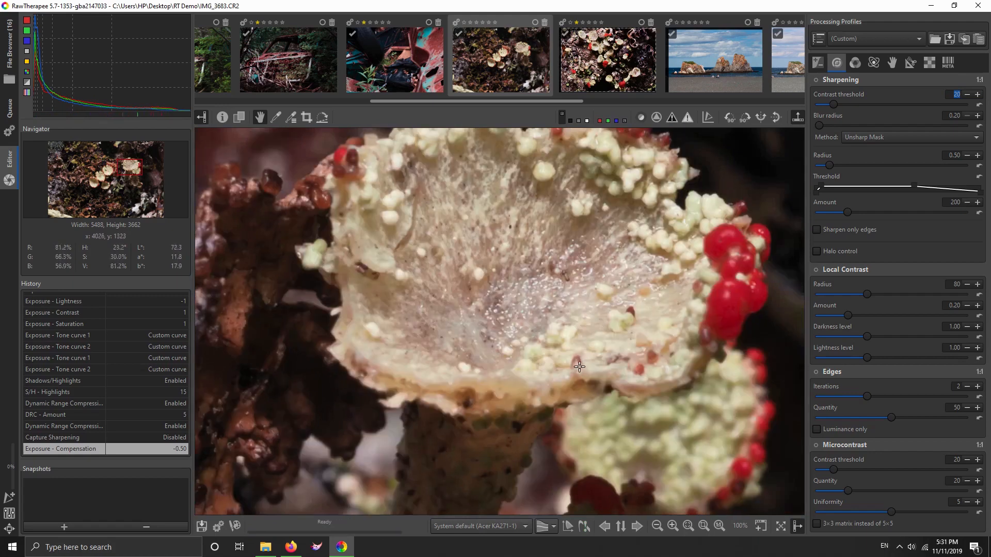
mouse_move(538, 377)
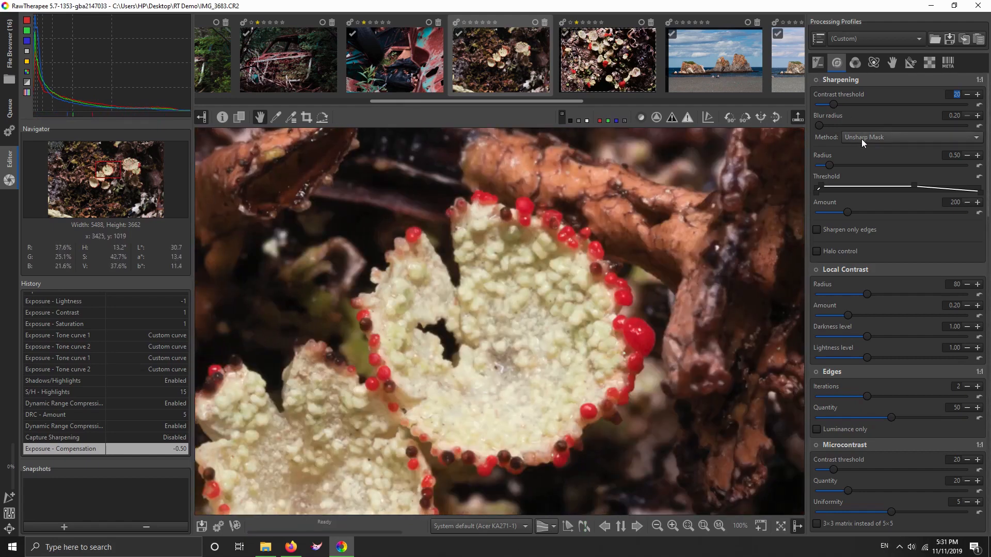
Step: Enable unsharp-mask sharpening with the Sharpening panel's power toggle
left_click(816, 80)
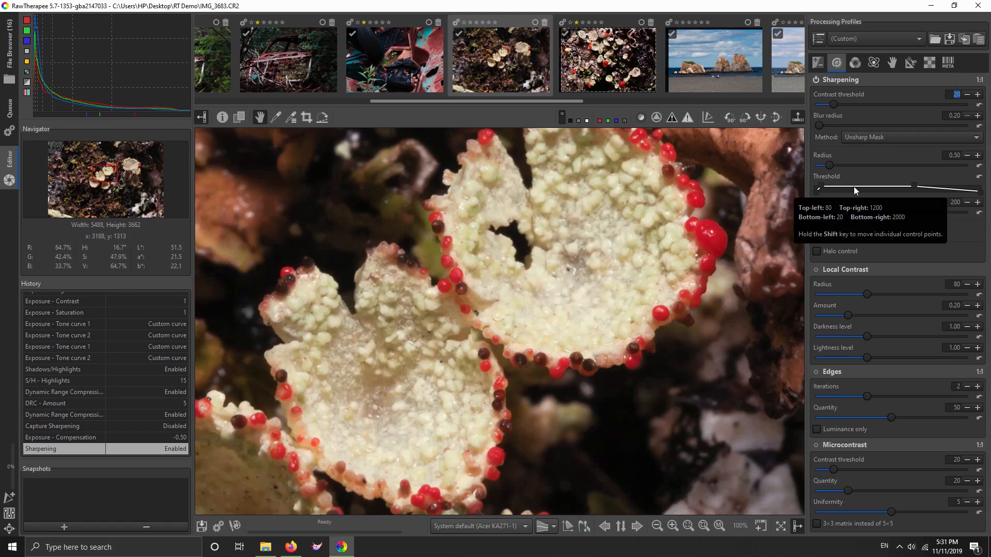
mouse_move(608, 277)
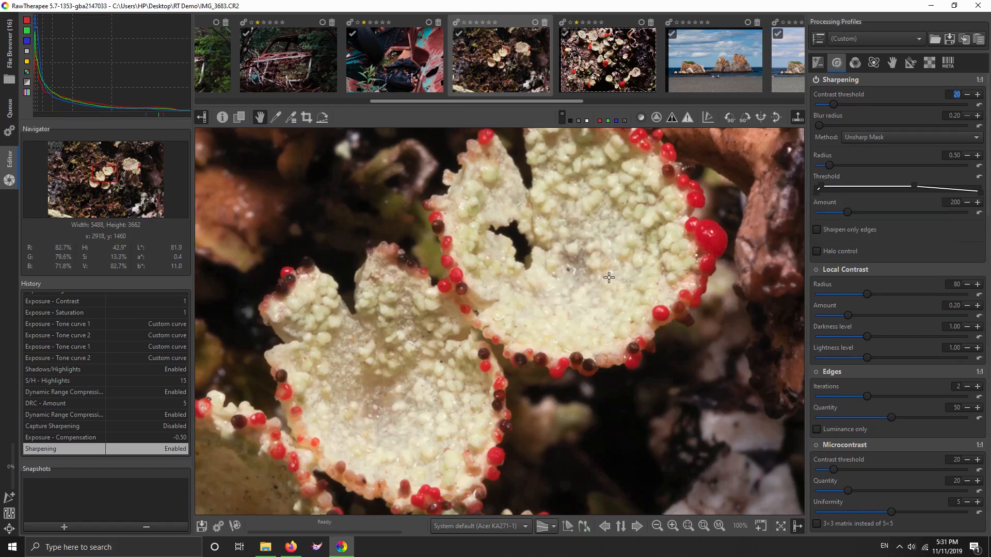
mouse_move(607, 285)
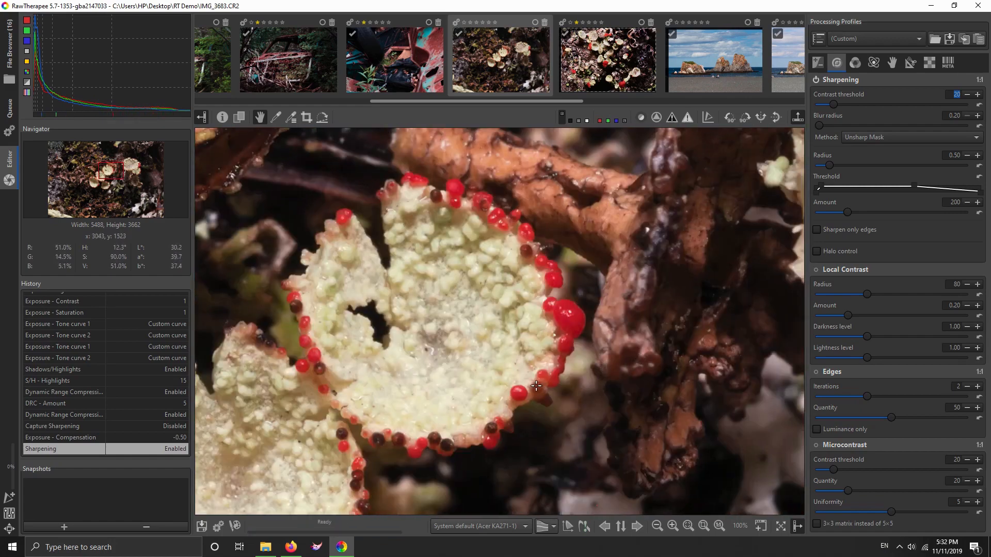
mouse_move(538, 382)
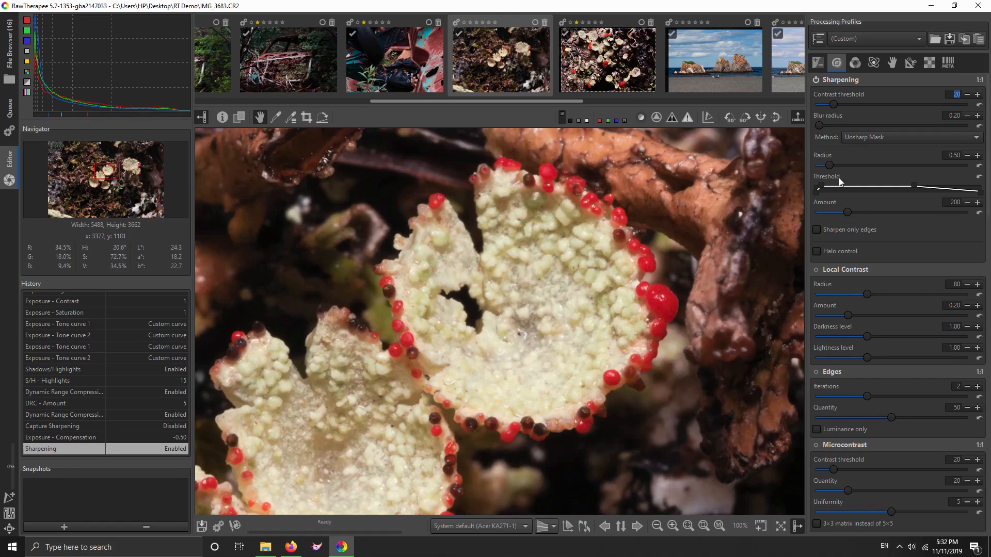
mouse_move(847, 214)
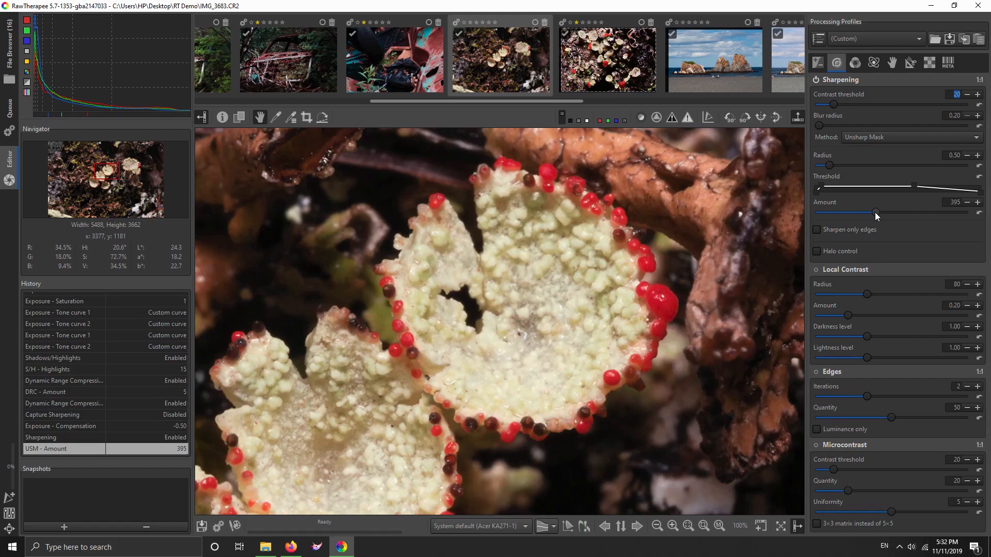
mouse_move(870, 219)
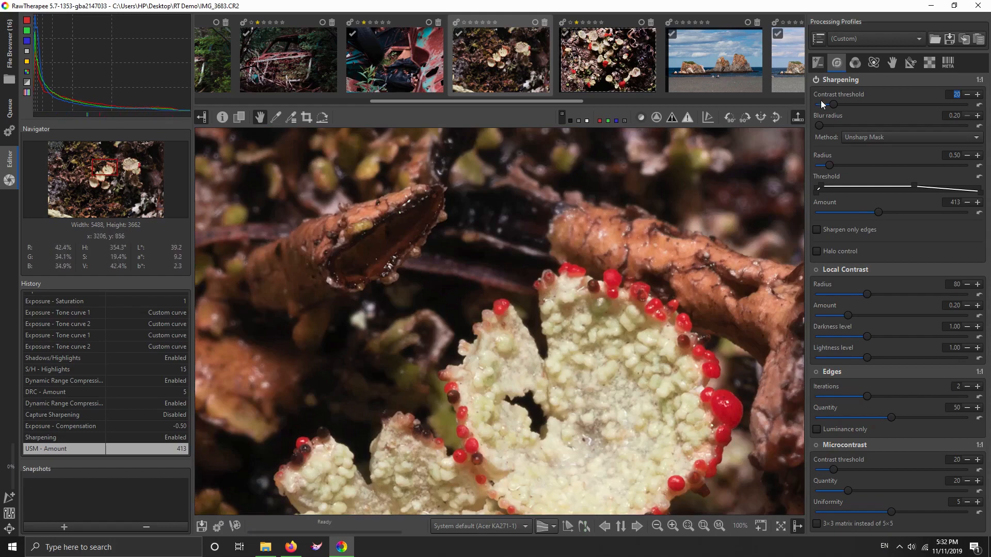
mouse_move(833, 107)
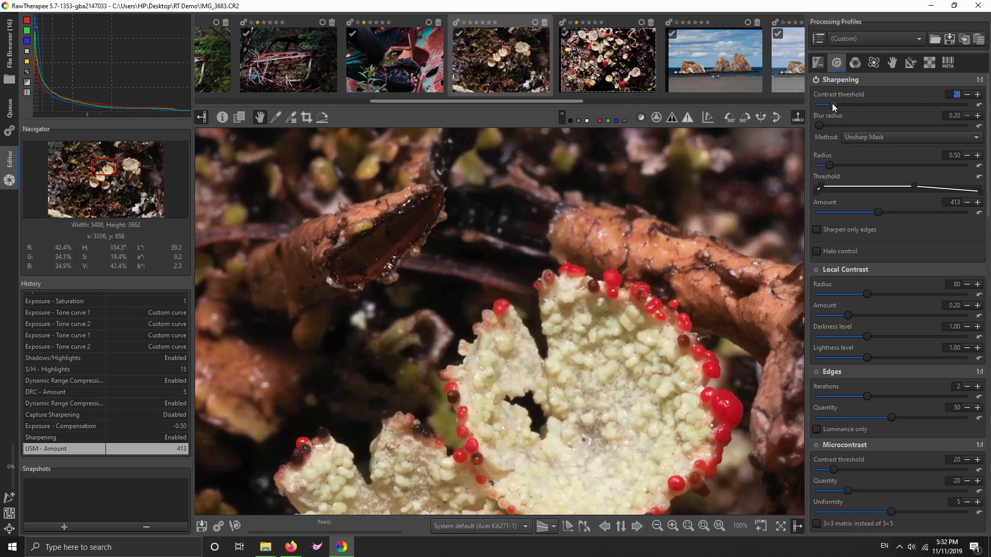
mouse_move(817, 82)
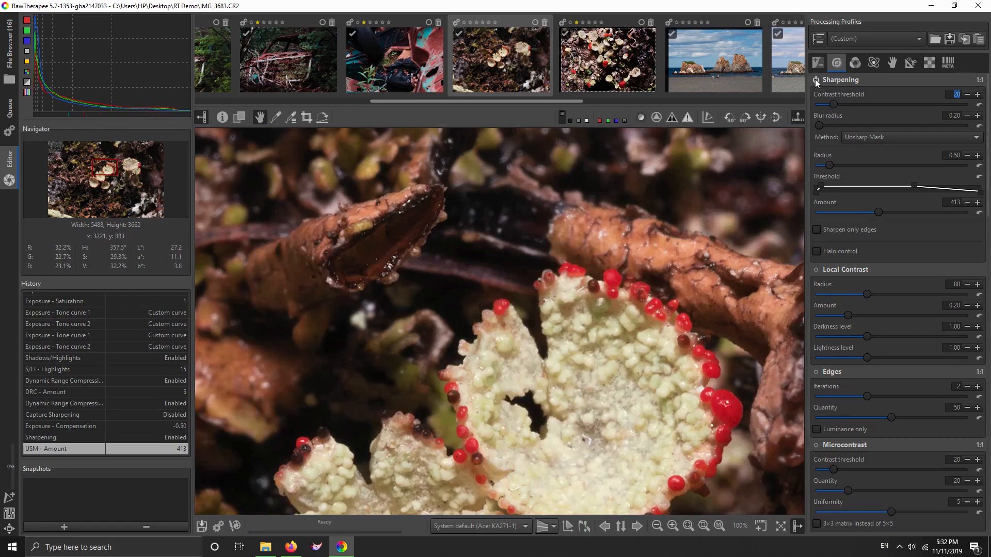
mouse_move(600, 385)
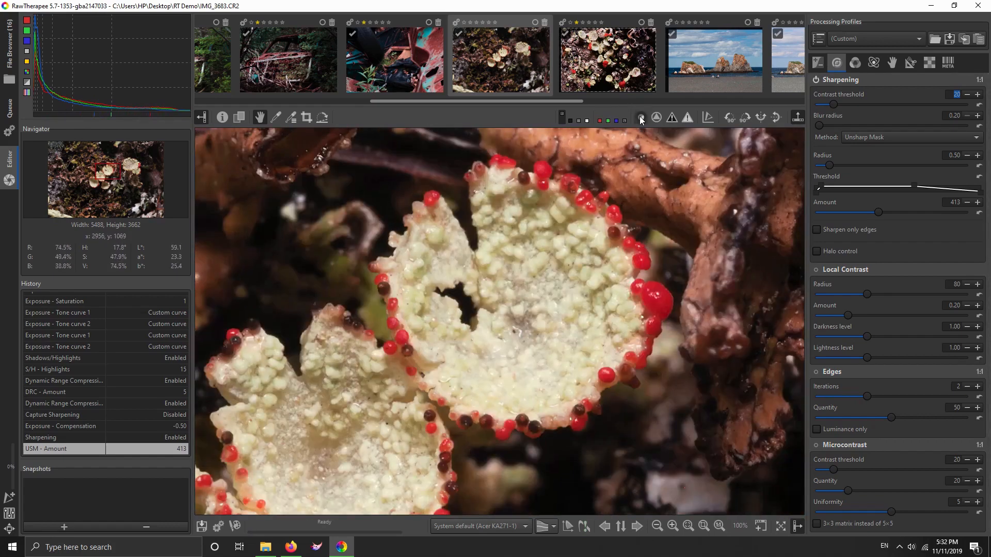
Step: Check the focus and sharpening contrast mask previews with contrast threshold at 34
left_click(640, 118)
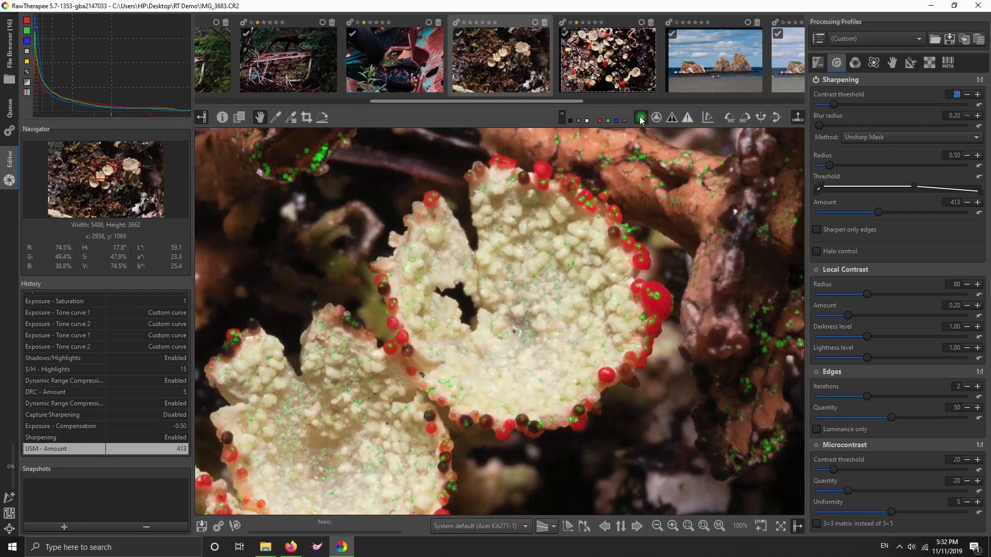
left_click(640, 118)
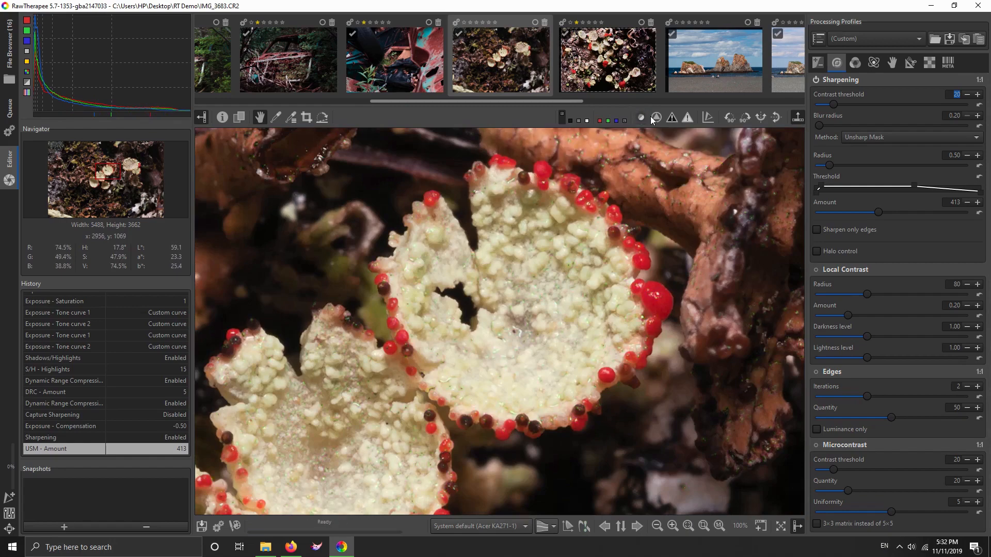
mouse_move(656, 118)
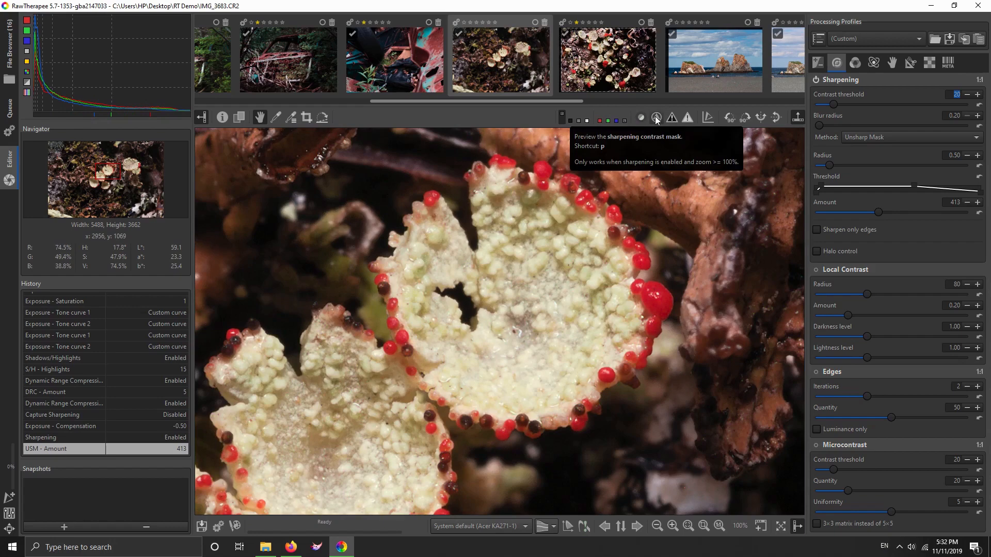
left_click(656, 117)
type("34")
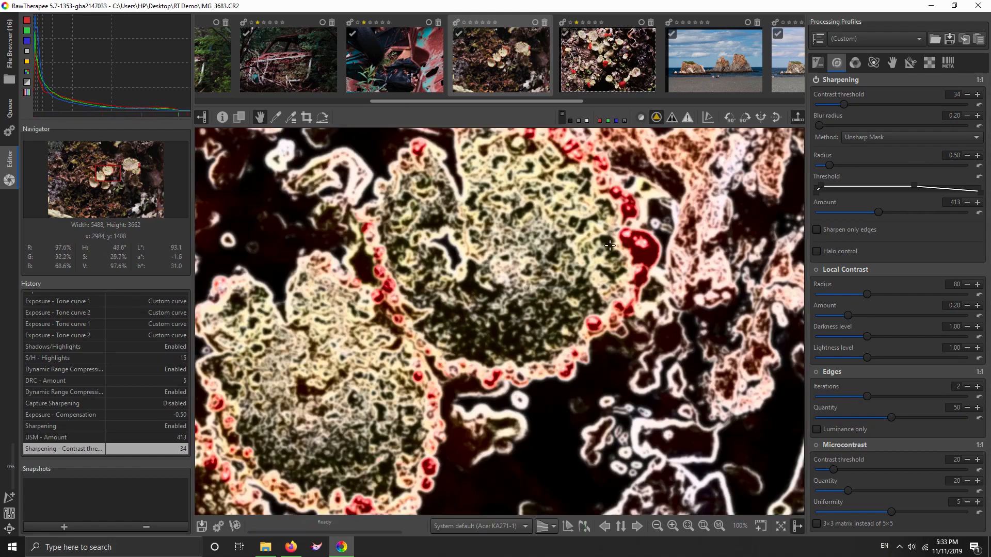
mouse_move(815, 205)
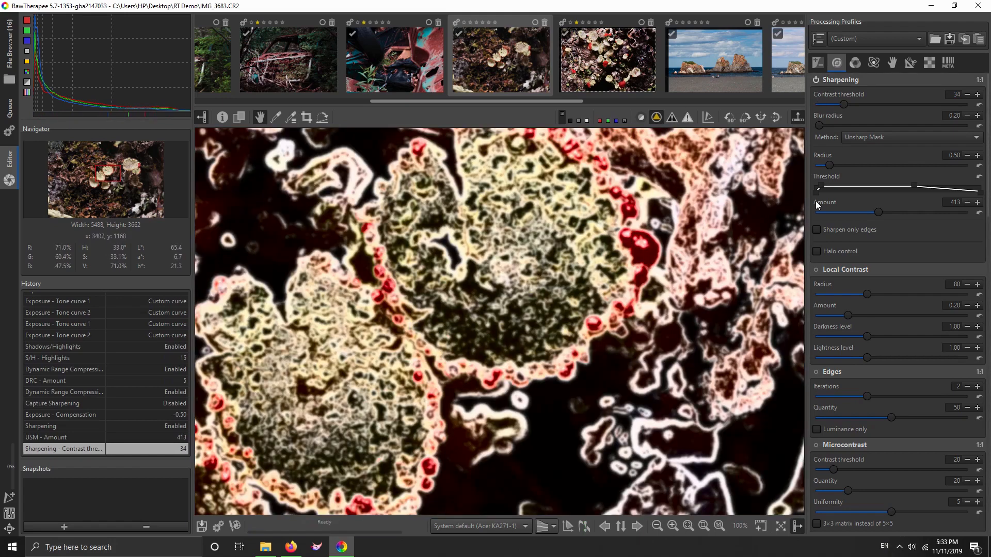
left_click(655, 117)
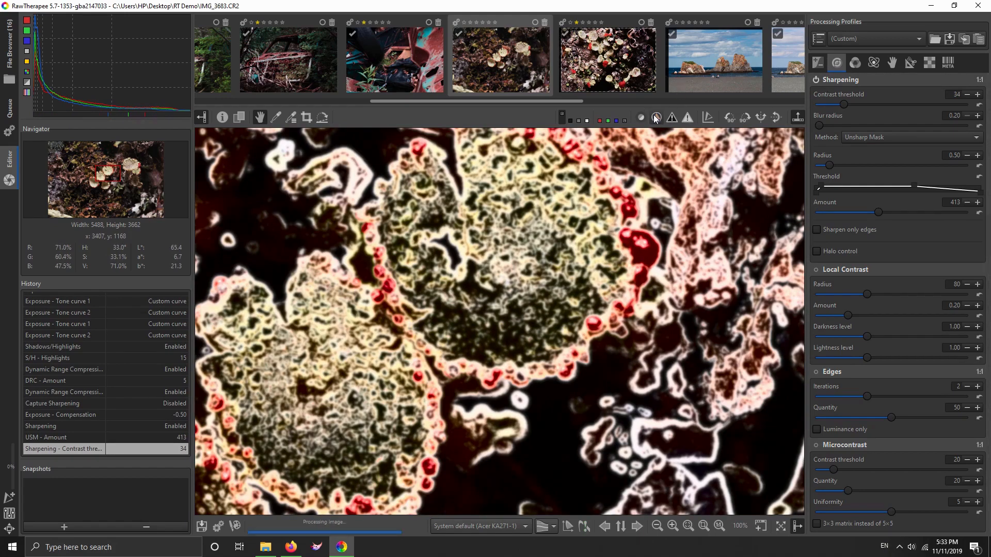
Step: Open a 100% detail window; set USM radius 0.52, amount 373, threshold 35, halo control on
left_click(655, 117)
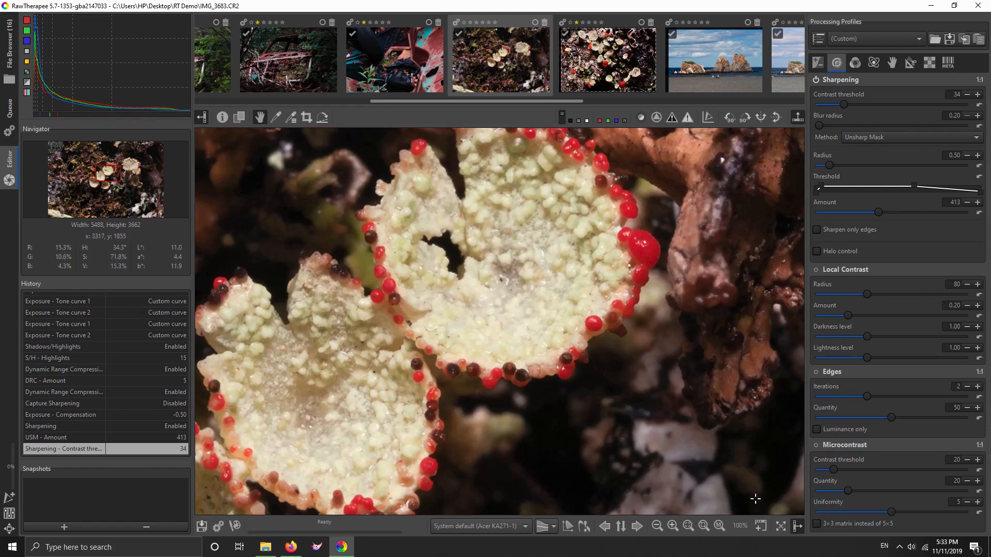
mouse_move(760, 527)
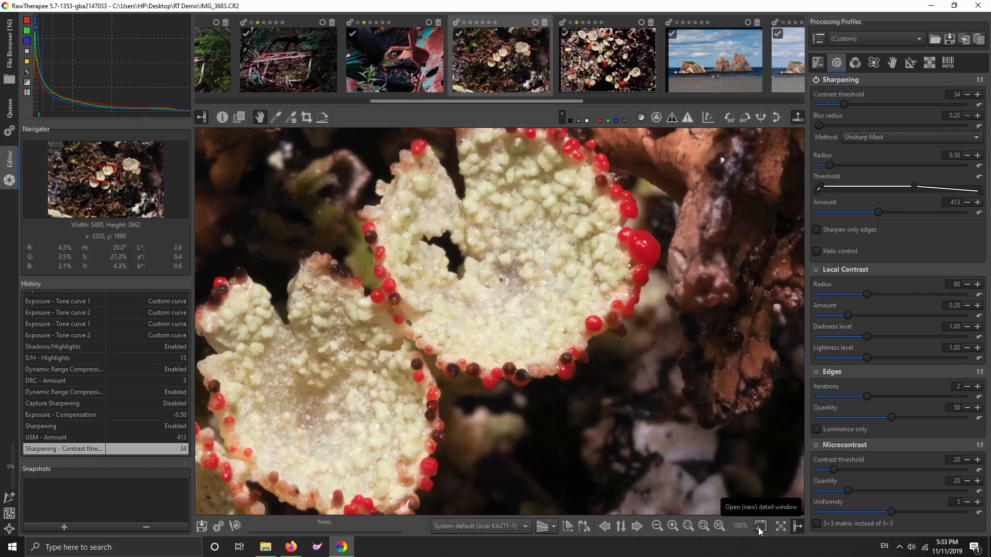
left_click(761, 526)
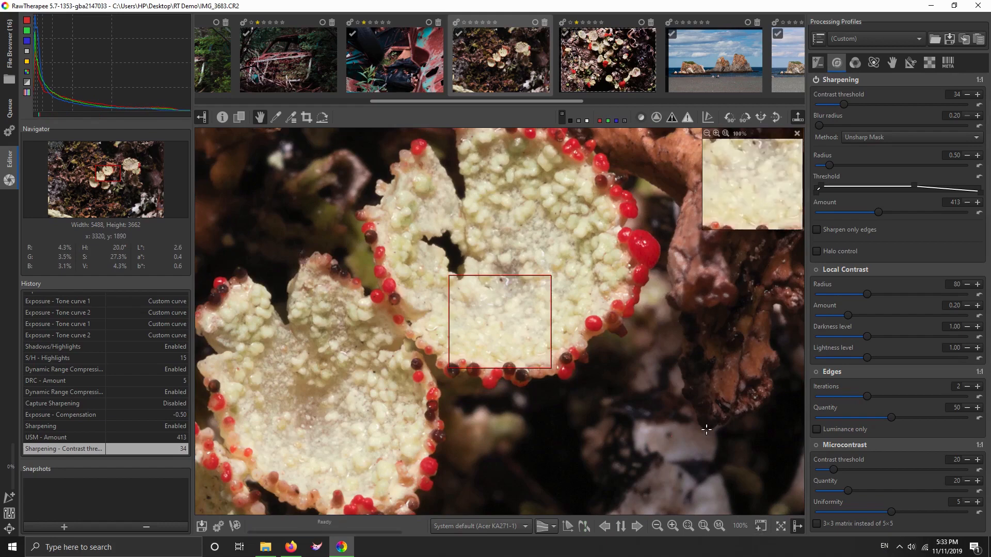
mouse_move(361, 232)
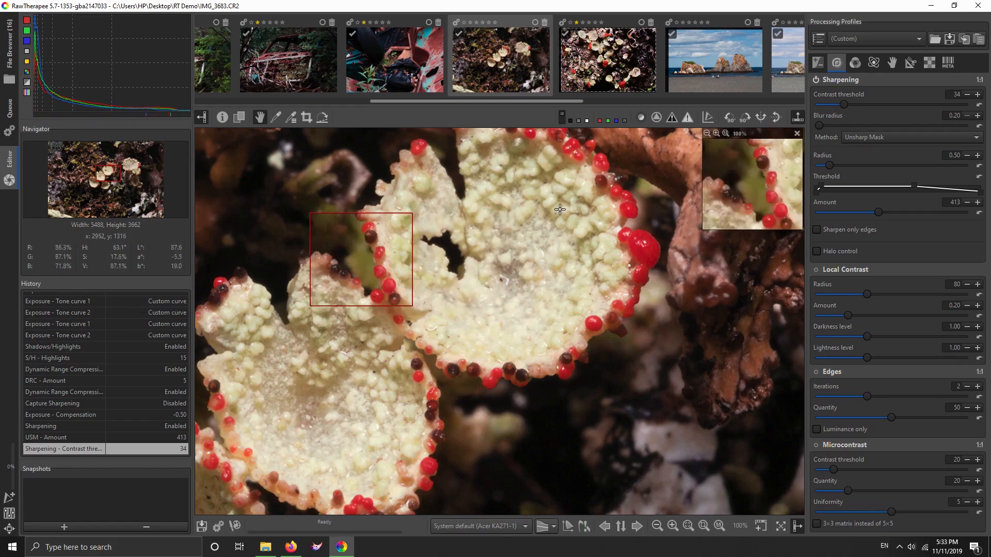
mouse_move(578, 330)
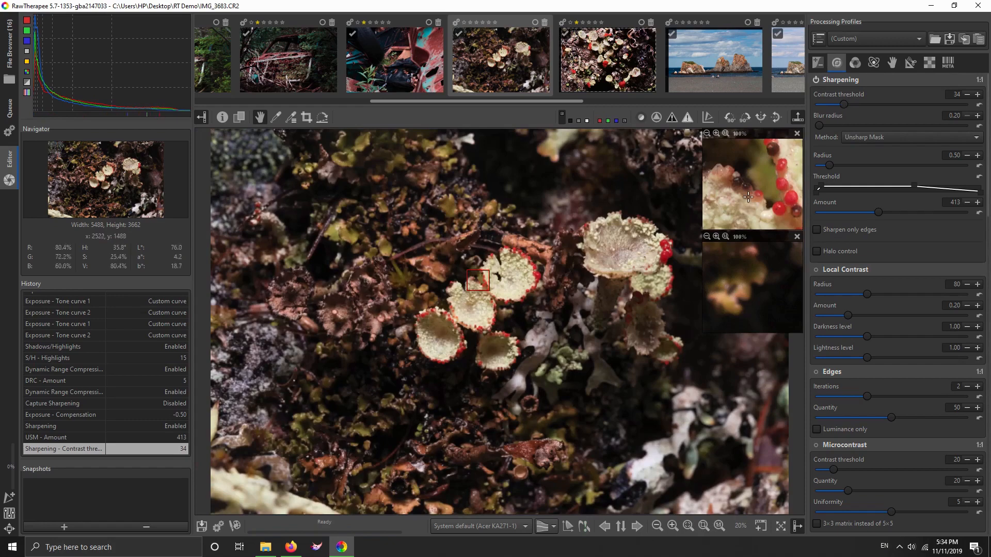
mouse_move(761, 191)
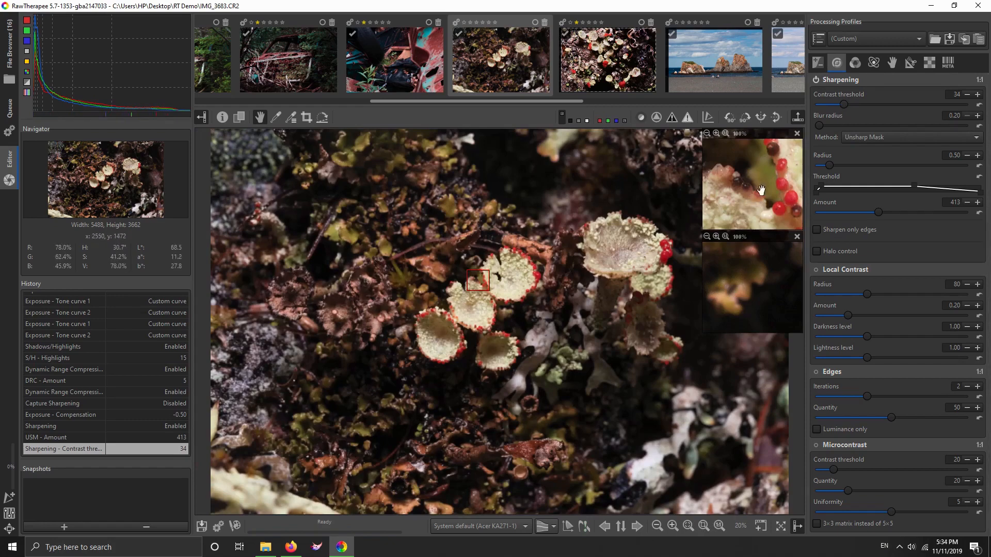
mouse_move(821, 127)
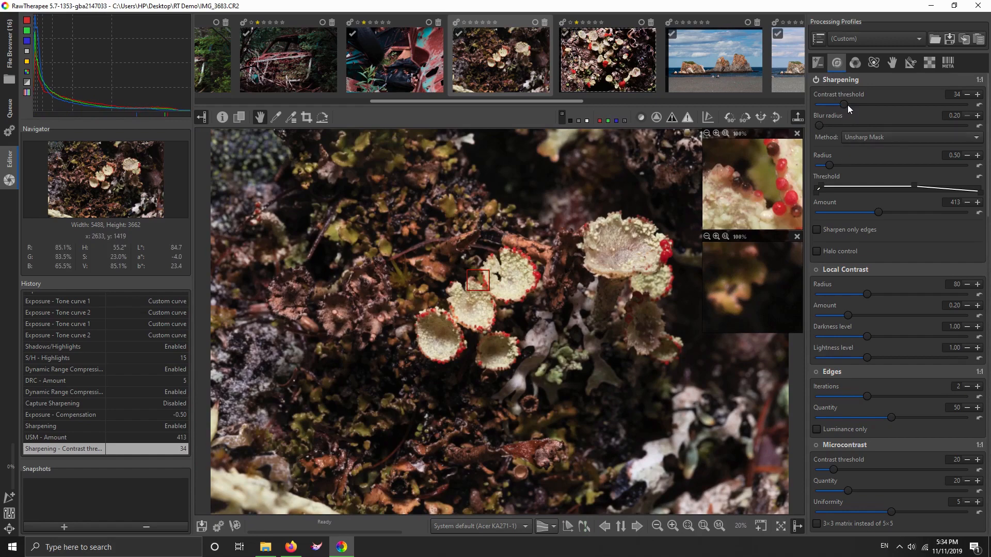
mouse_move(822, 132)
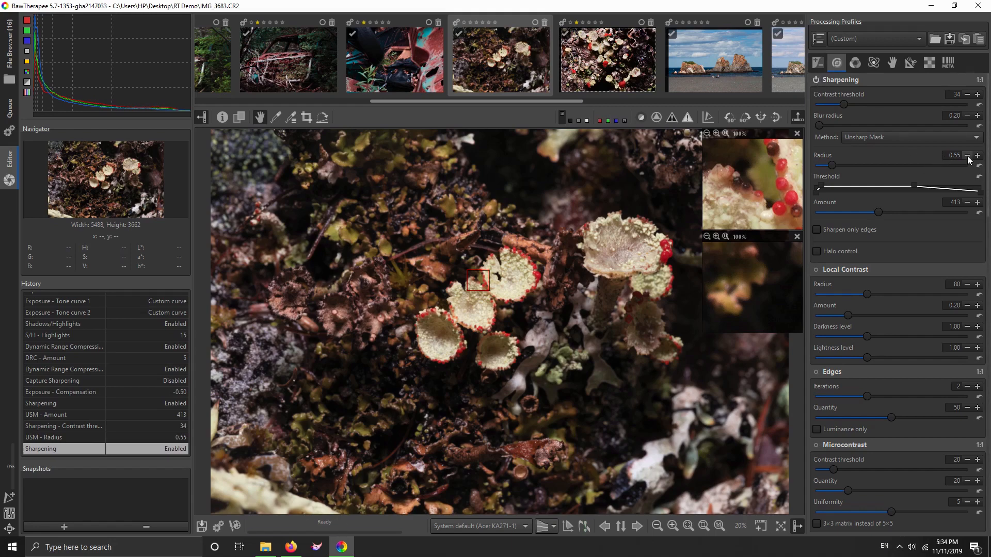
left_click(976, 94)
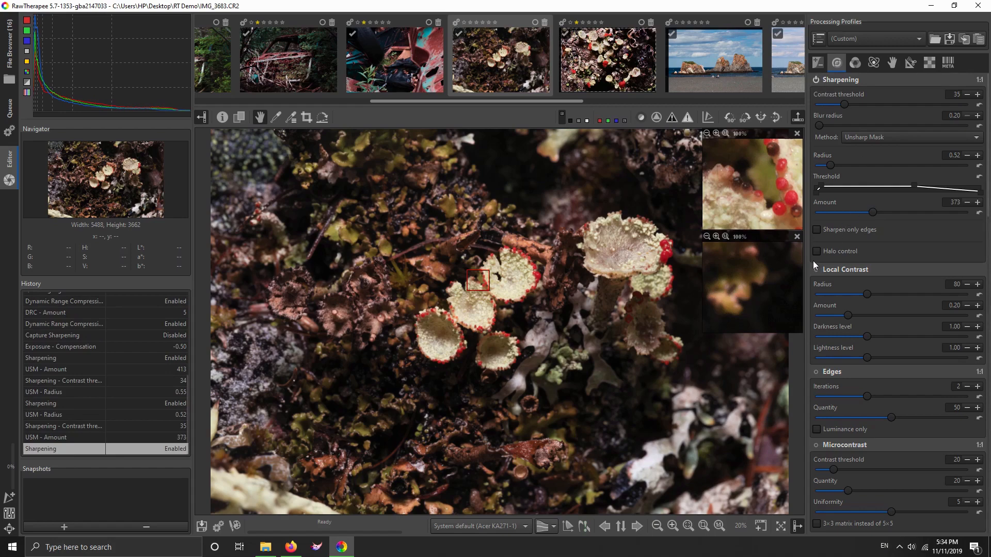
left_click(816, 251)
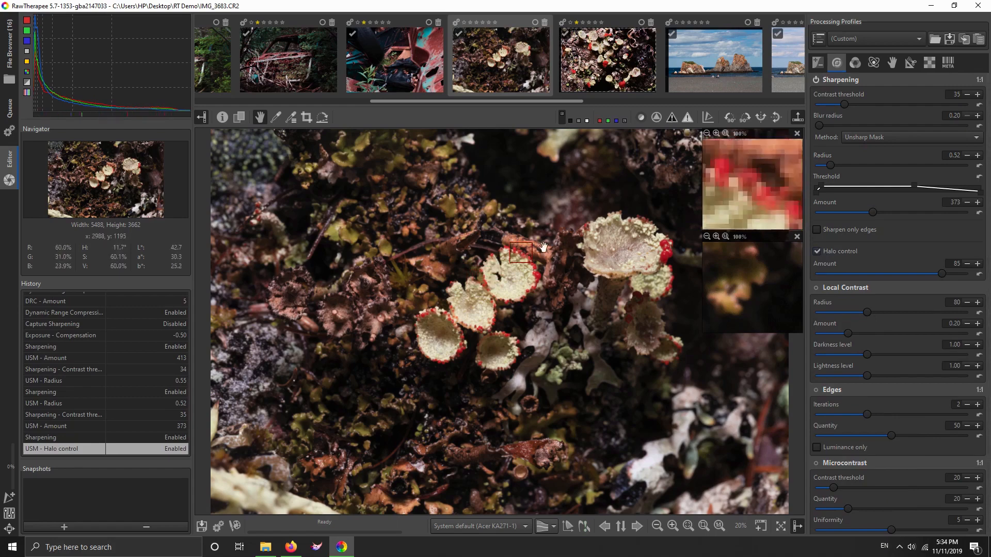
mouse_move(612, 217)
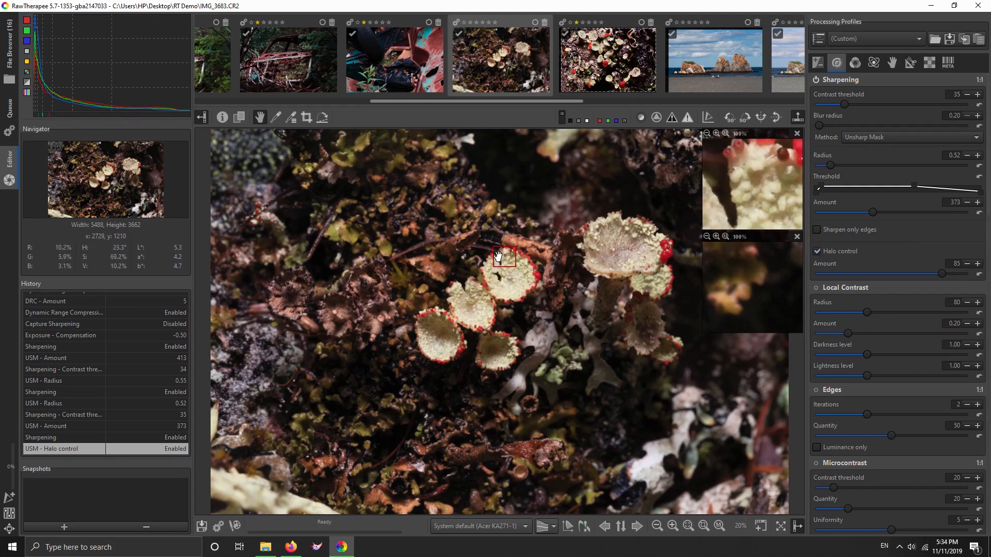
mouse_move(515, 252)
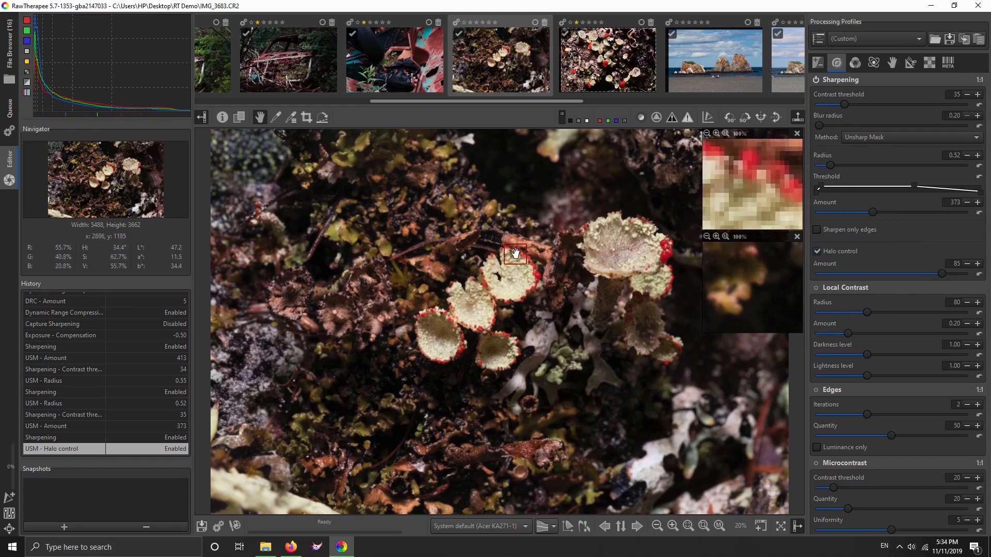
mouse_move(590, 239)
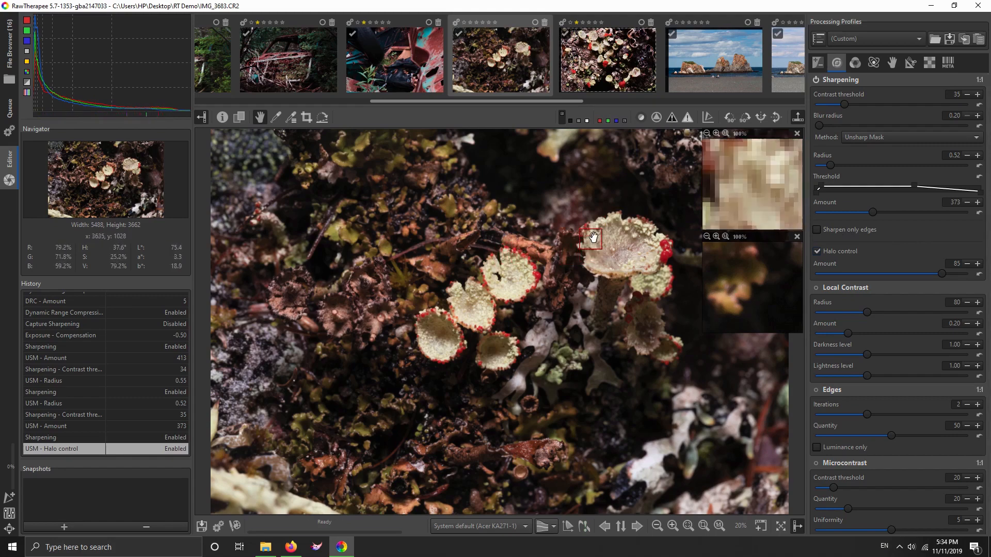
mouse_move(652, 207)
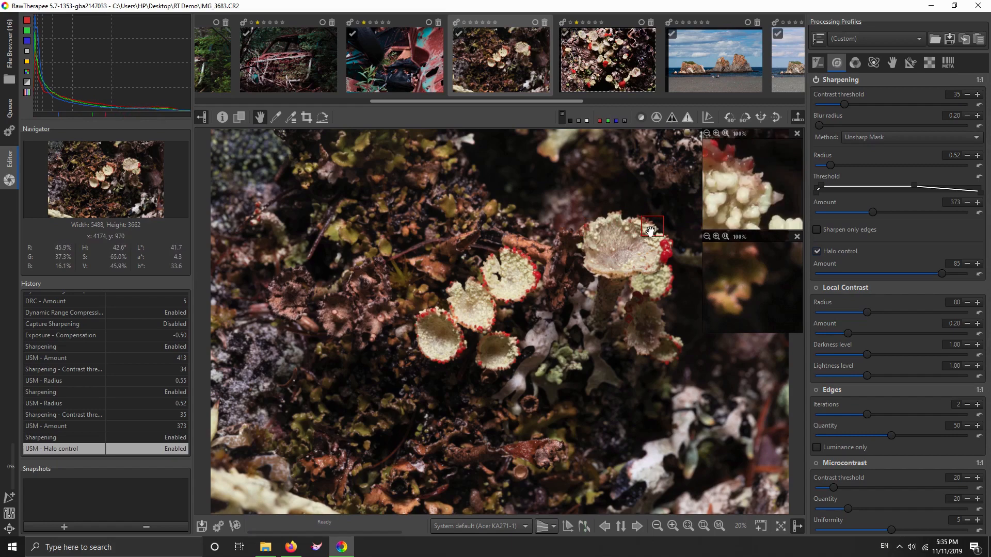
mouse_move(480, 287)
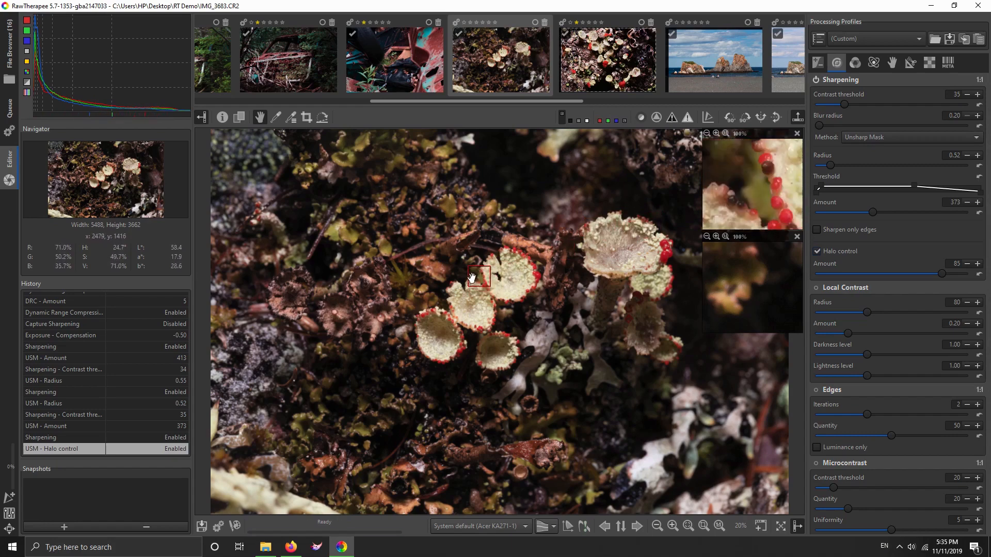
mouse_move(477, 280)
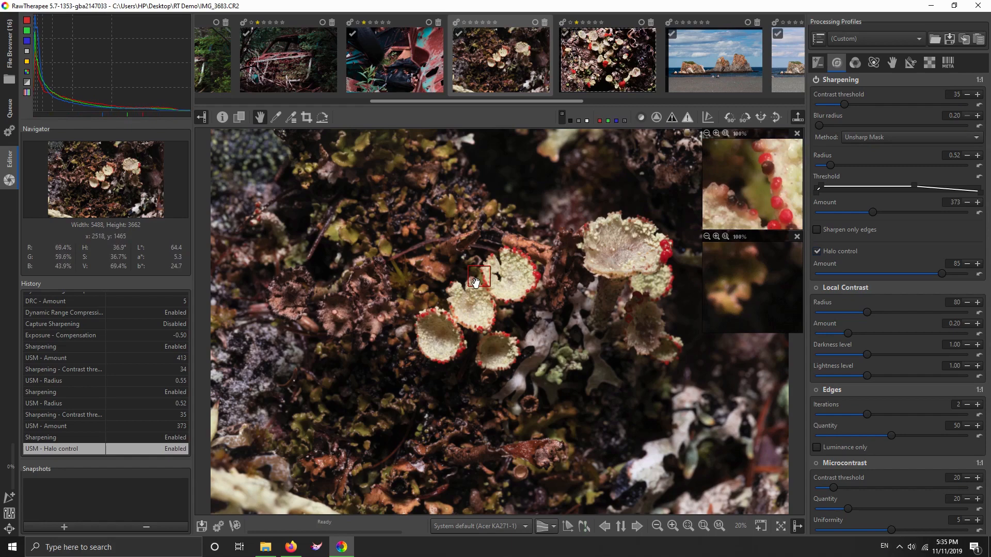
mouse_move(473, 280)
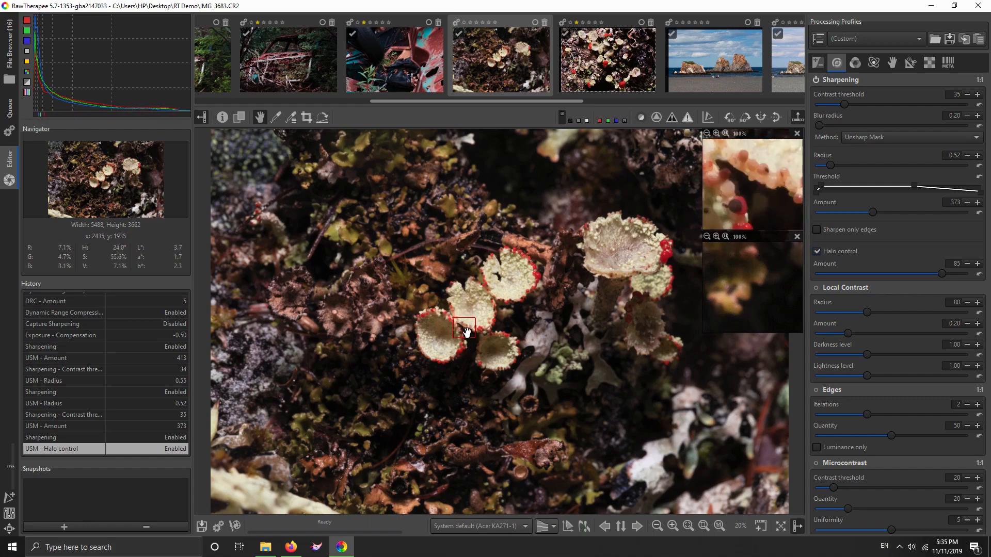
mouse_move(497, 302)
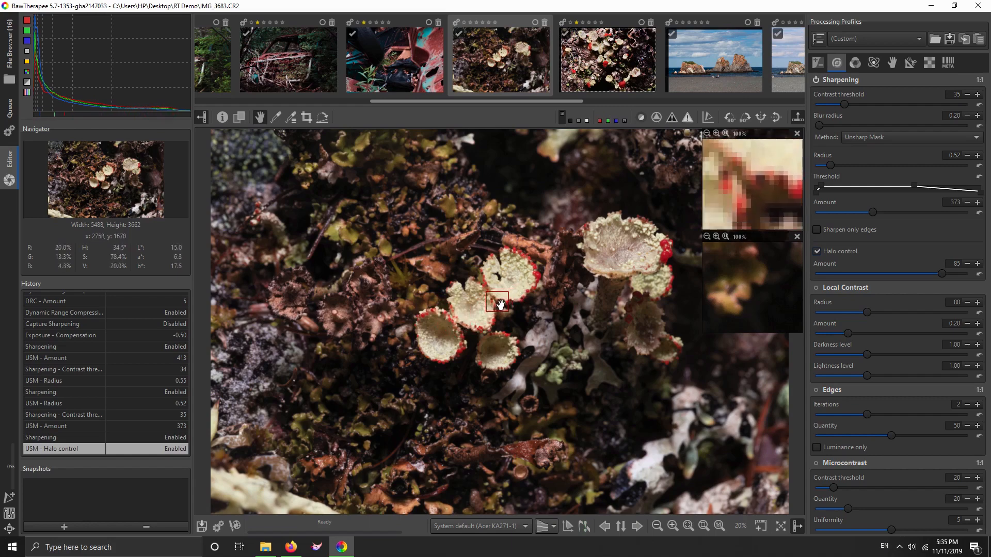
mouse_move(480, 279)
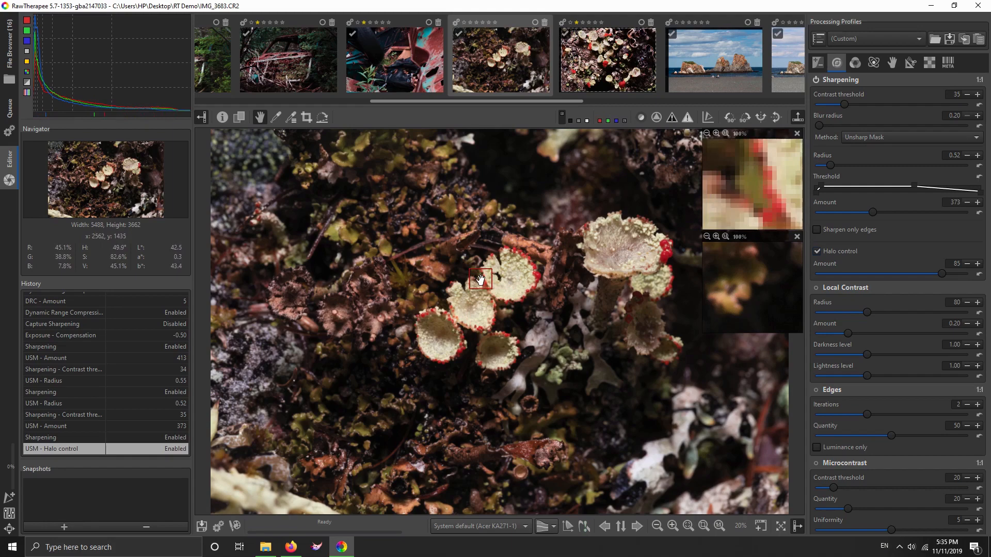
mouse_move(512, 256)
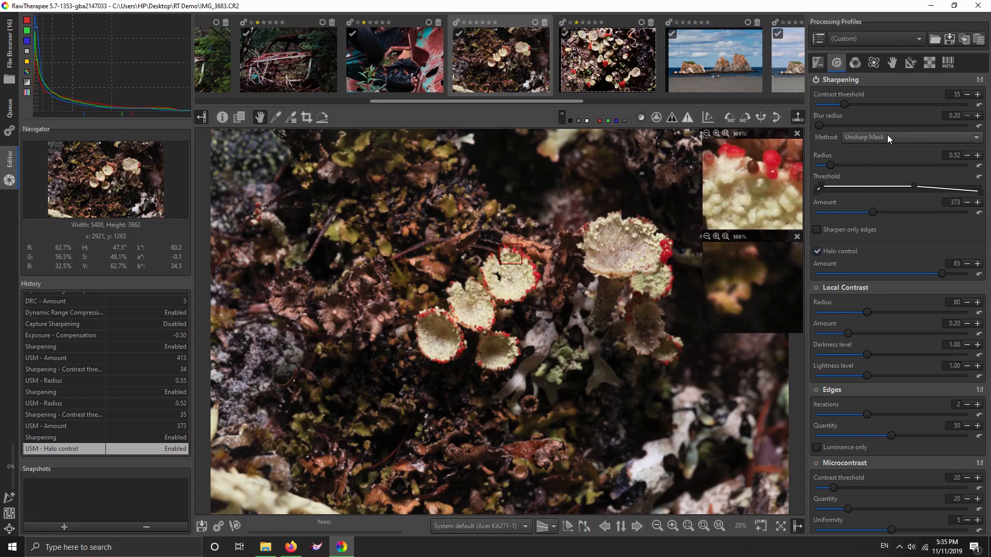
Step: Choose RL Deconvolution as the sharpening method, then disable sharpening
left_click(910, 137)
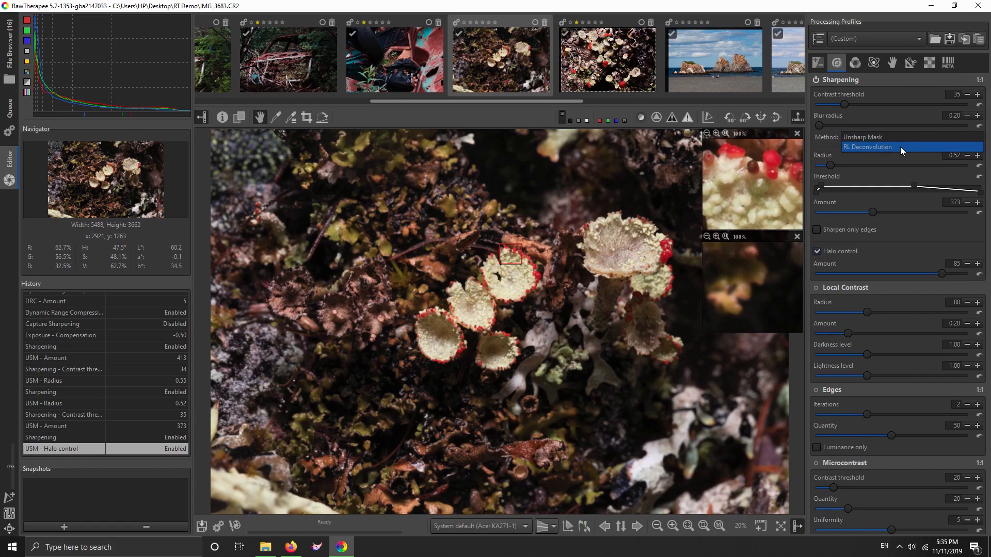
left_click(867, 147)
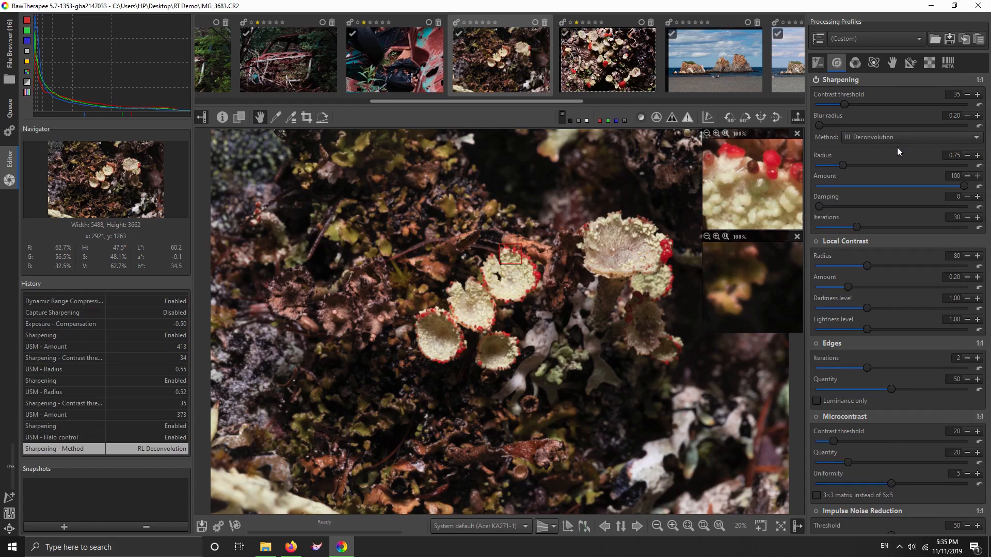
left_click(815, 80)
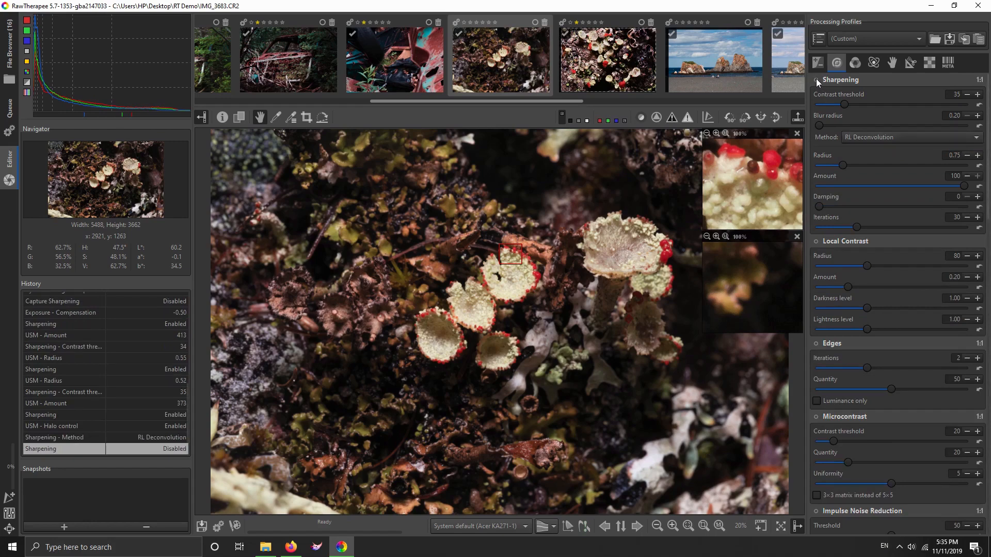
Step: Turn RL Deconvolution sharpening back on and zoom in on the red cup rims
left_click(817, 79)
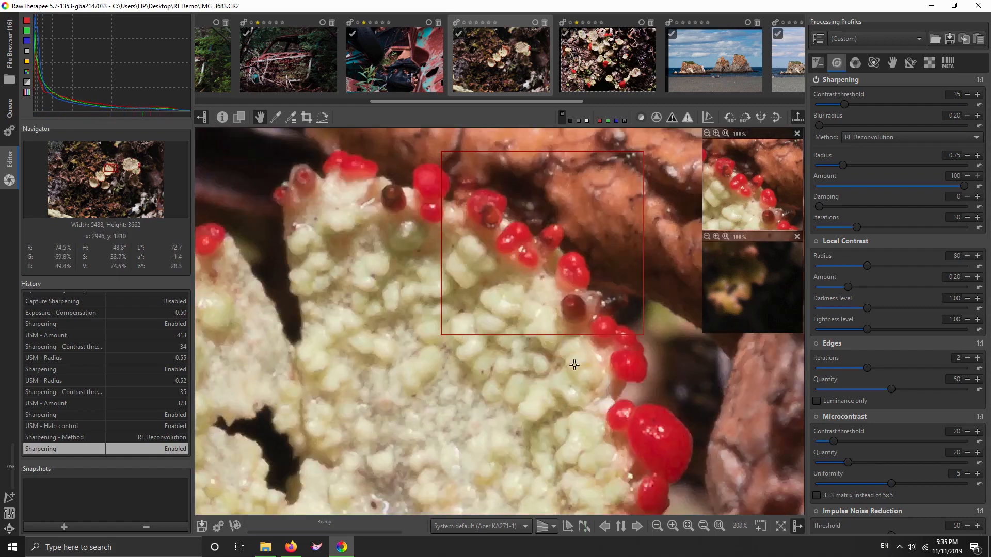
mouse_move(177, 198)
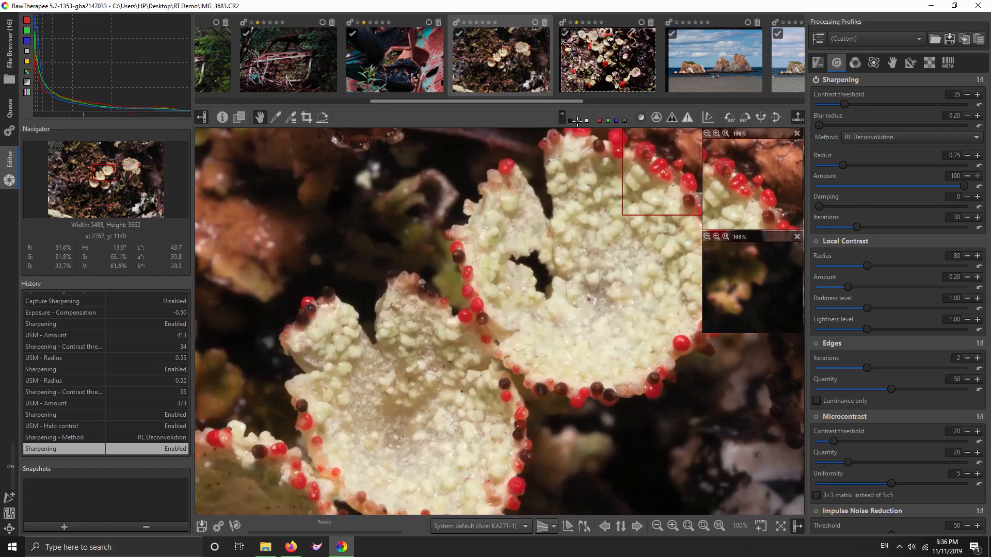
Step: Set deconvolution radius 0.57, amount 80, damping 10, then switch the method to Unsharp Mask
scroll("left", 3)
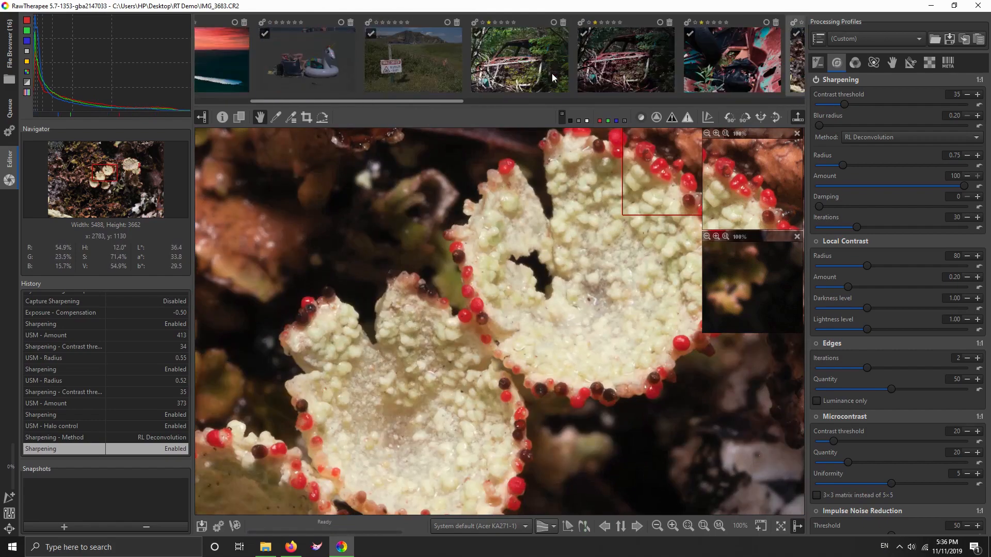
scroll("right", 3)
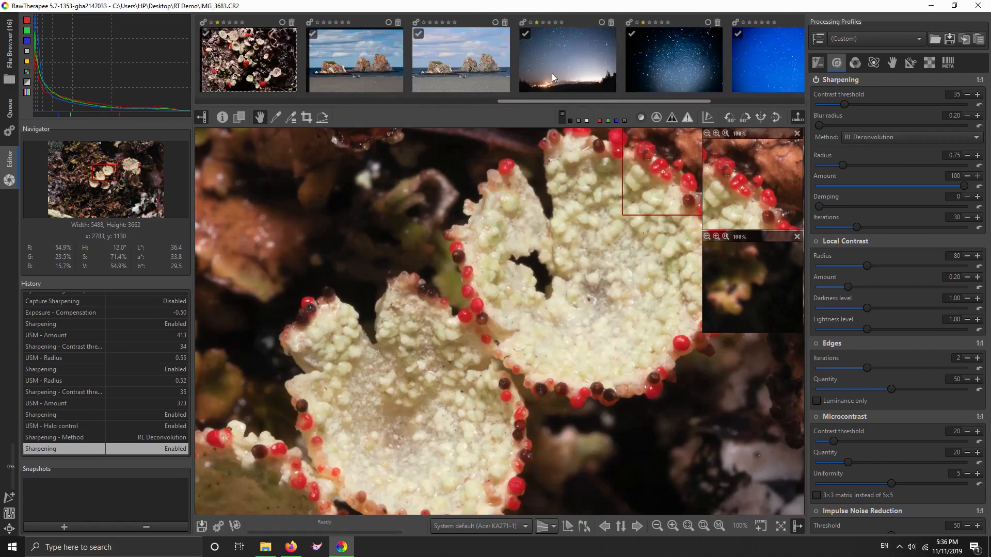
scroll("left", 3)
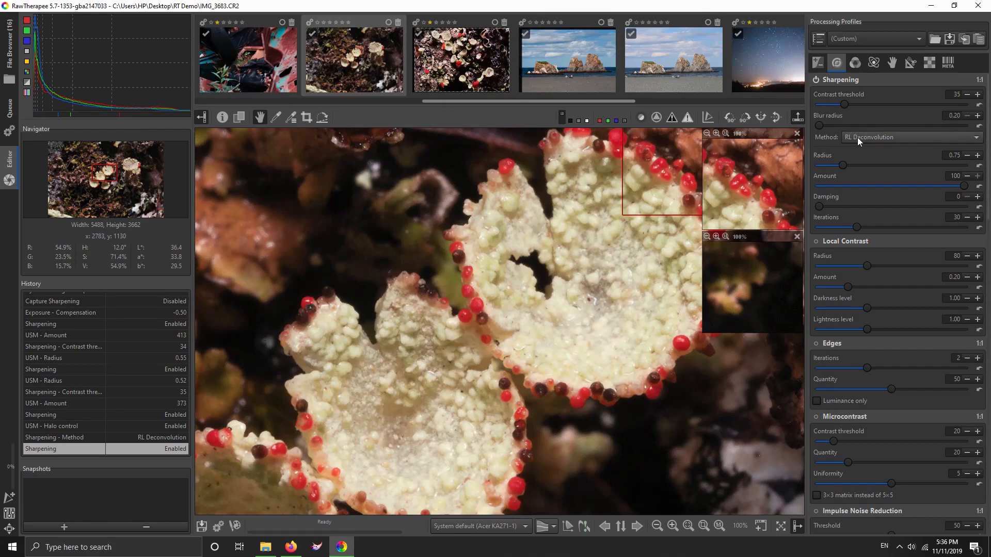
mouse_move(664, 203)
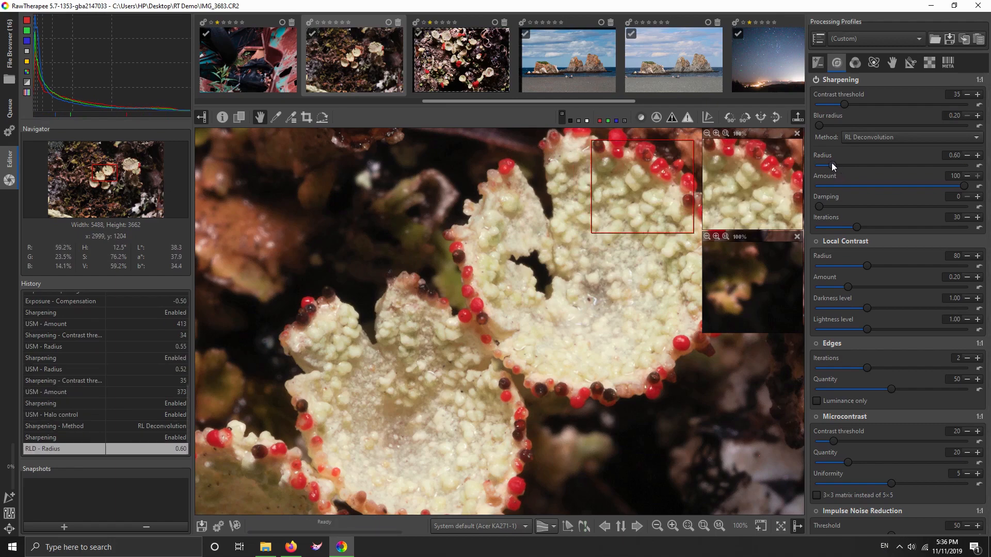
mouse_move(733, 172)
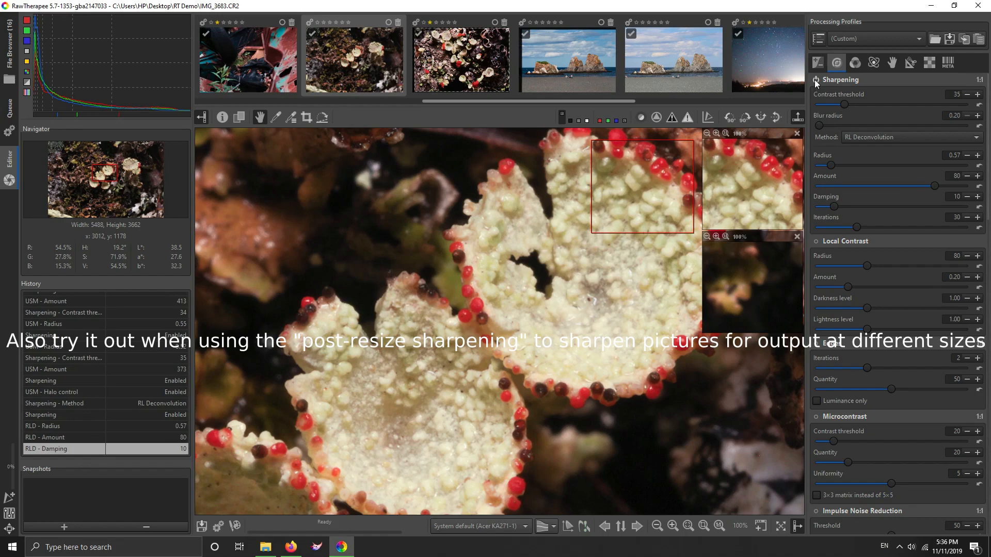
left_click(815, 80)
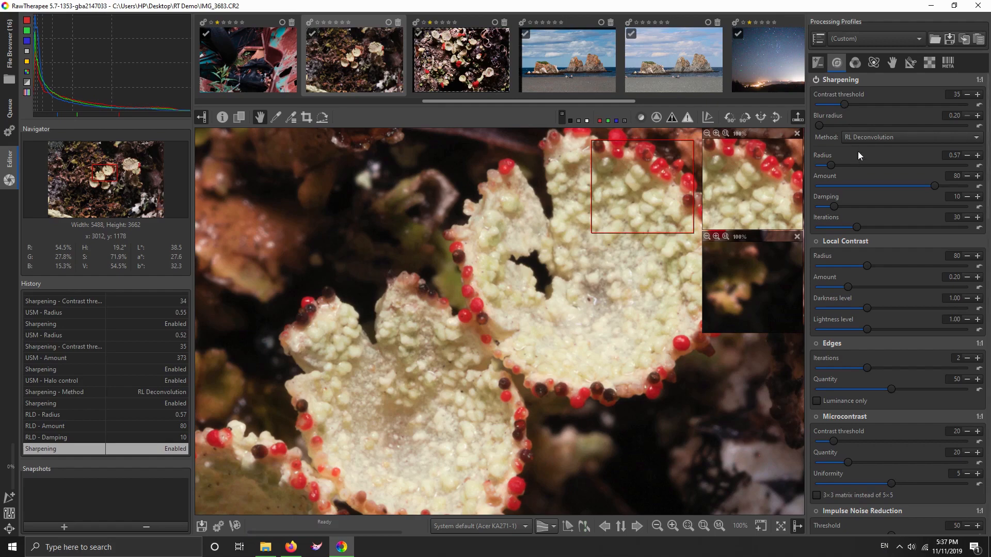
left_click(910, 137)
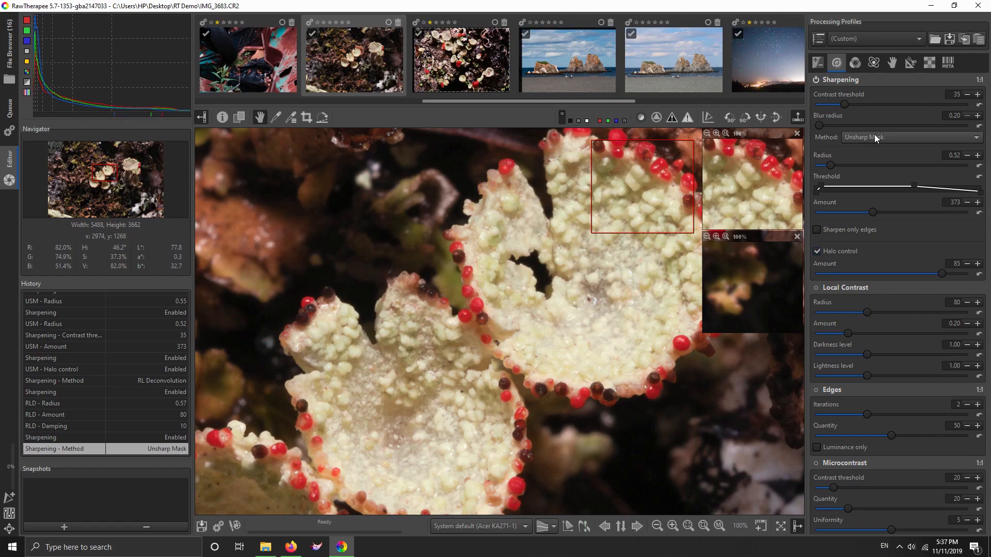
mouse_move(841, 106)
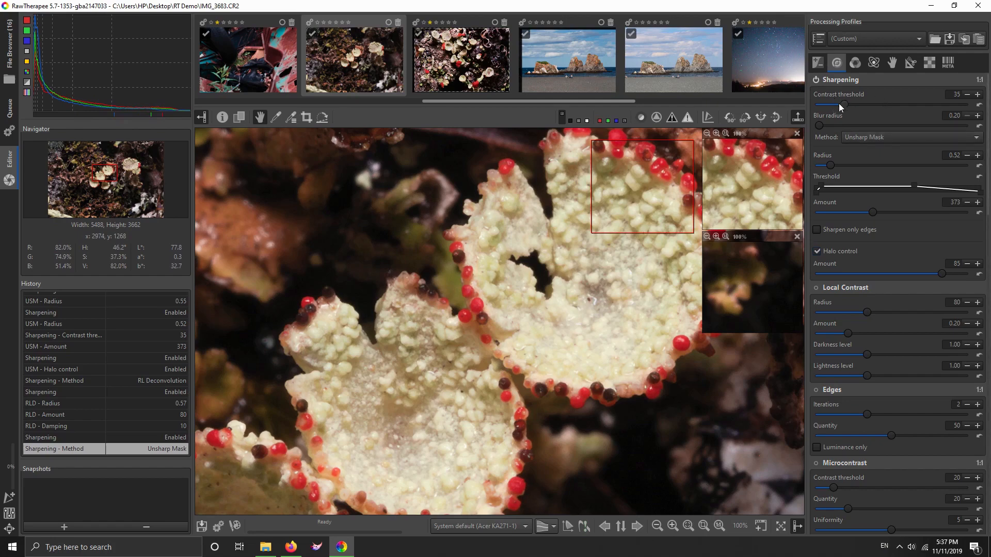
mouse_move(576, 57)
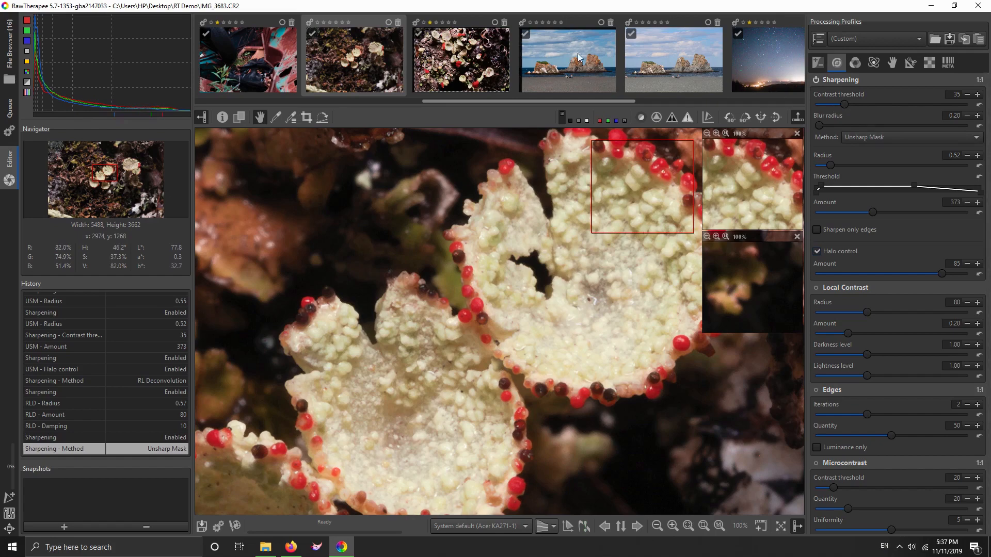
mouse_move(548, 62)
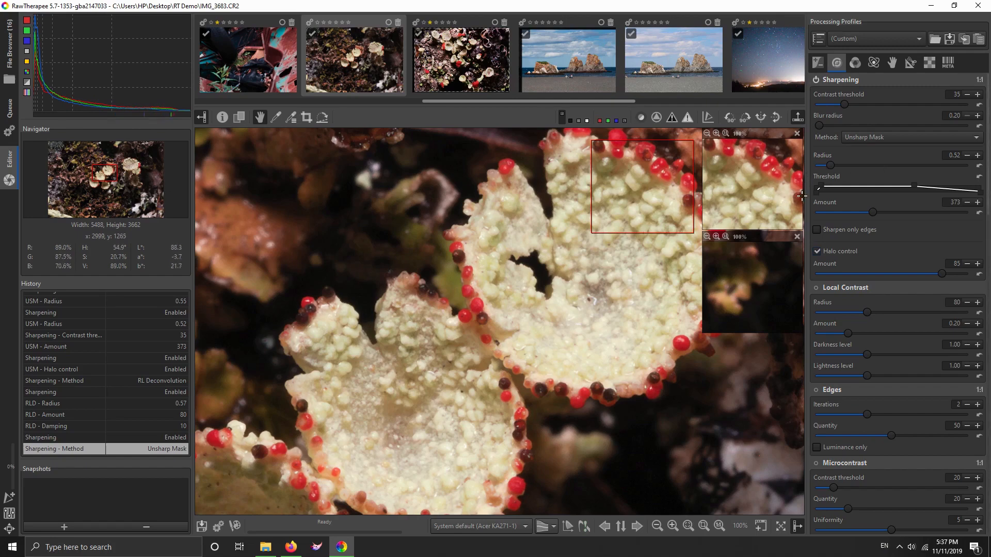
mouse_move(581, 56)
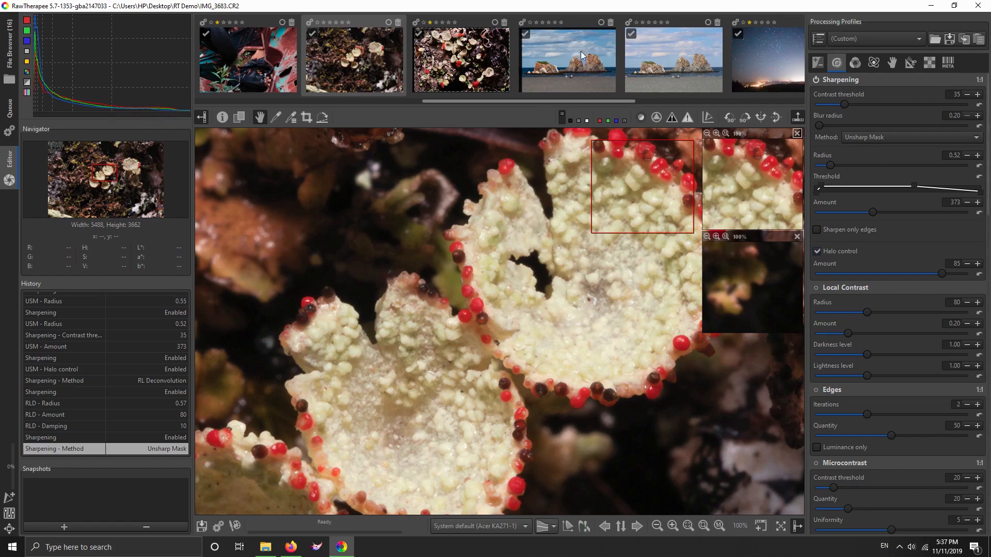
mouse_move(701, 72)
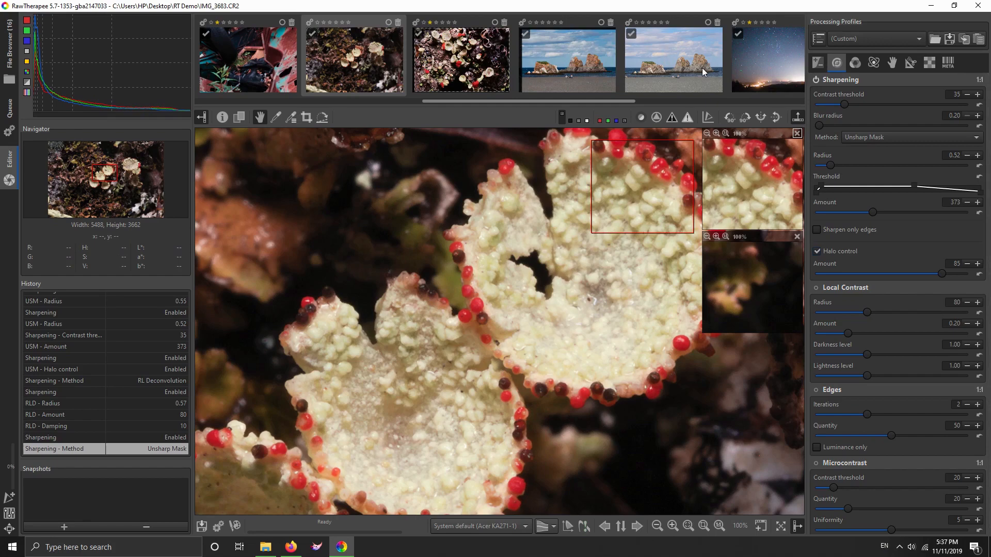
mouse_move(845, 107)
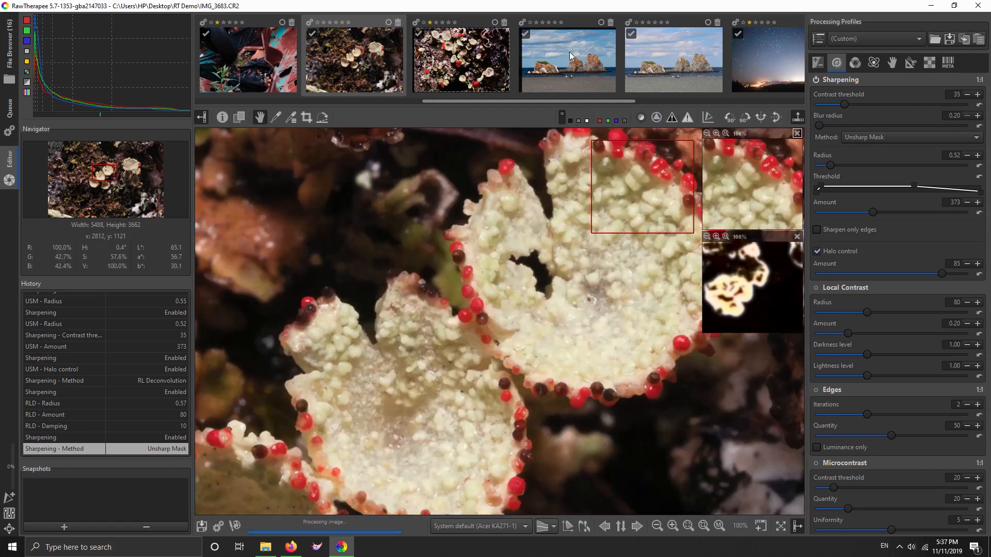
mouse_move(575, 47)
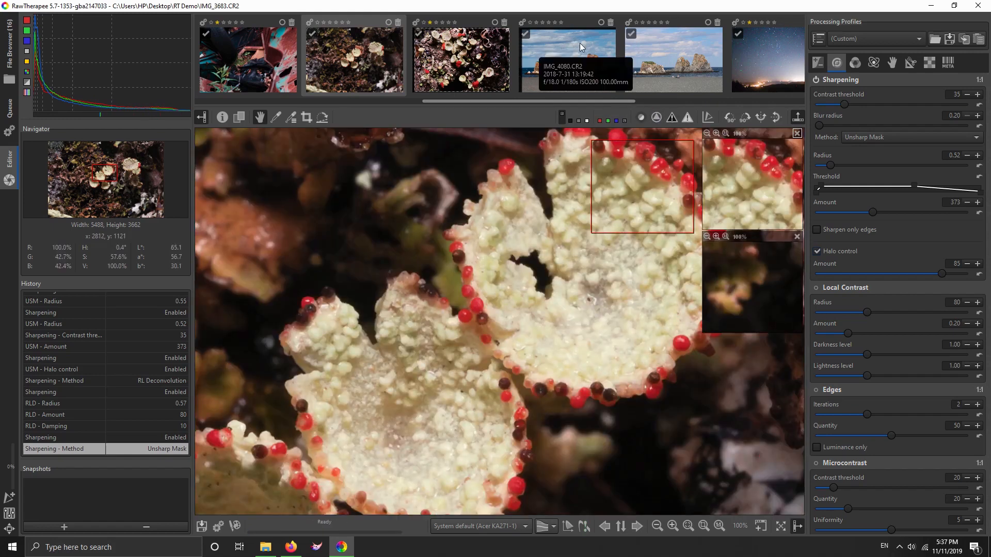
mouse_move(931, 63)
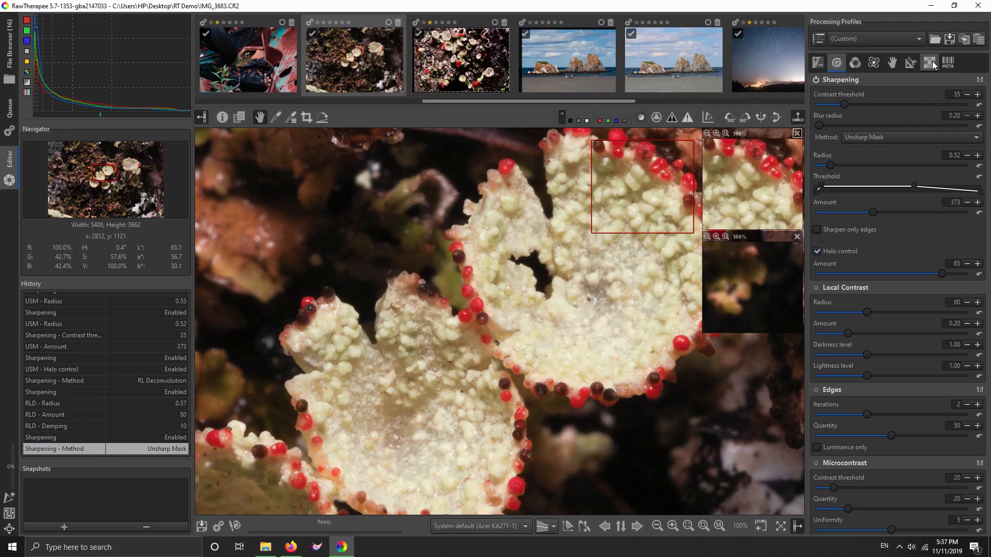
Step: Change the Raw tab's demosaicing method from AMaZE to AMaZE+VNG4
left_click(929, 62)
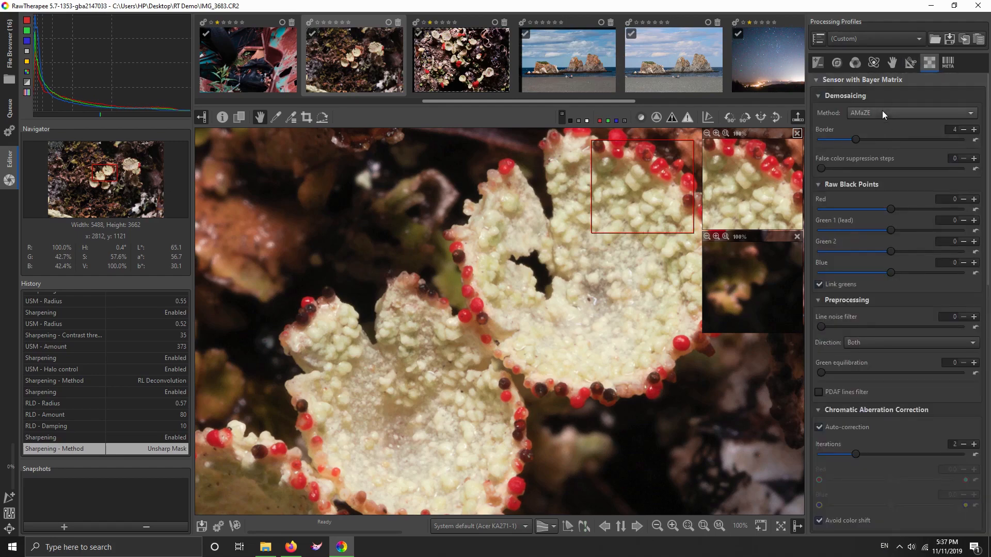
left_click(908, 113)
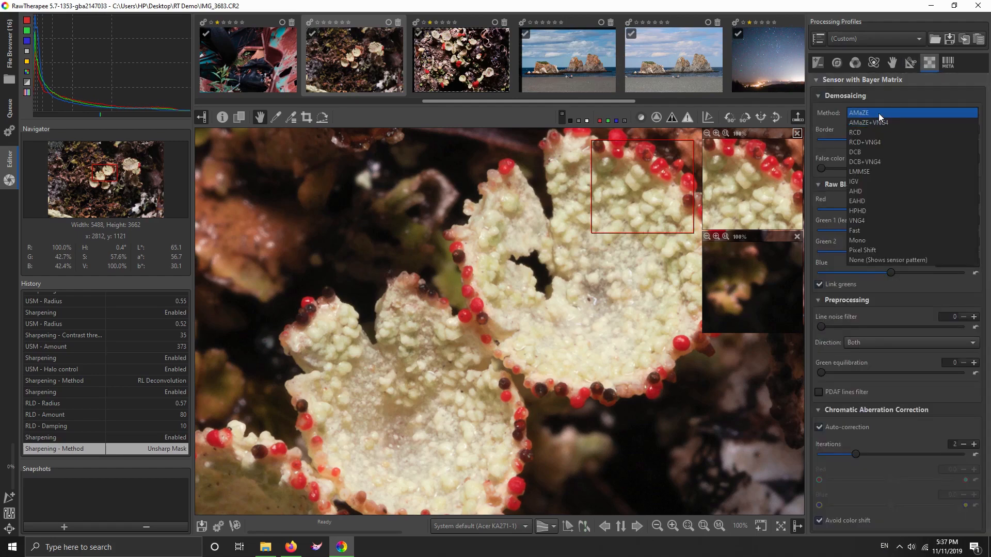
mouse_move(885, 122)
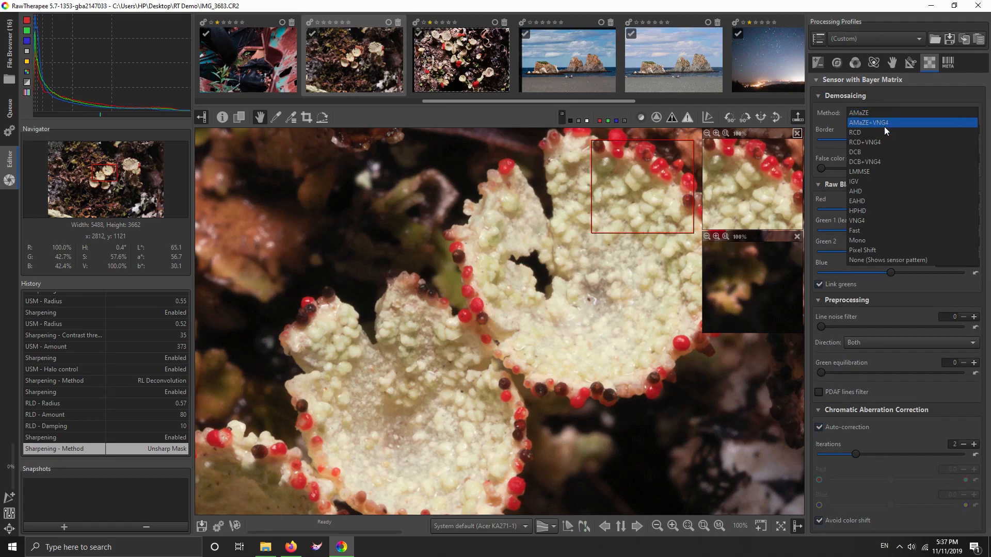
mouse_move(898, 126)
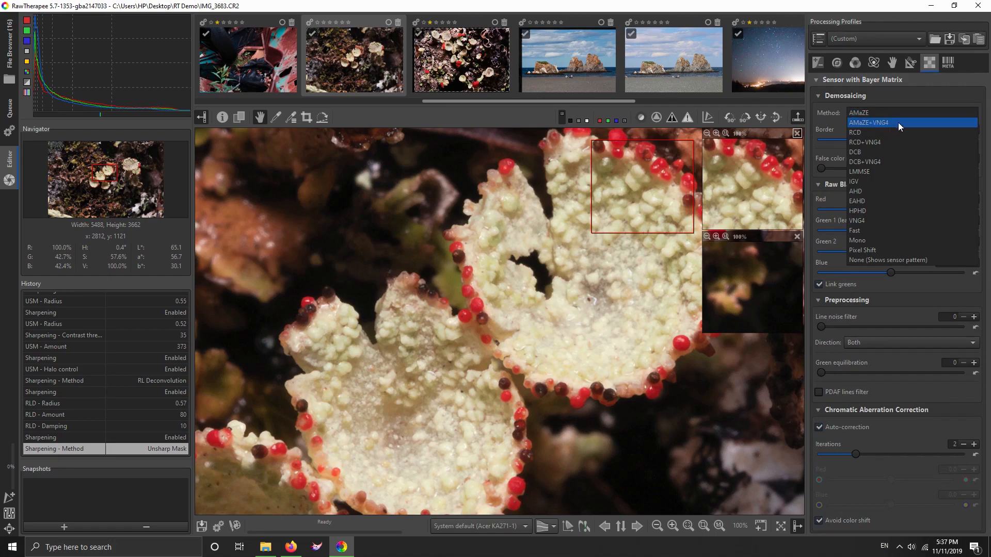
left_click(868, 121)
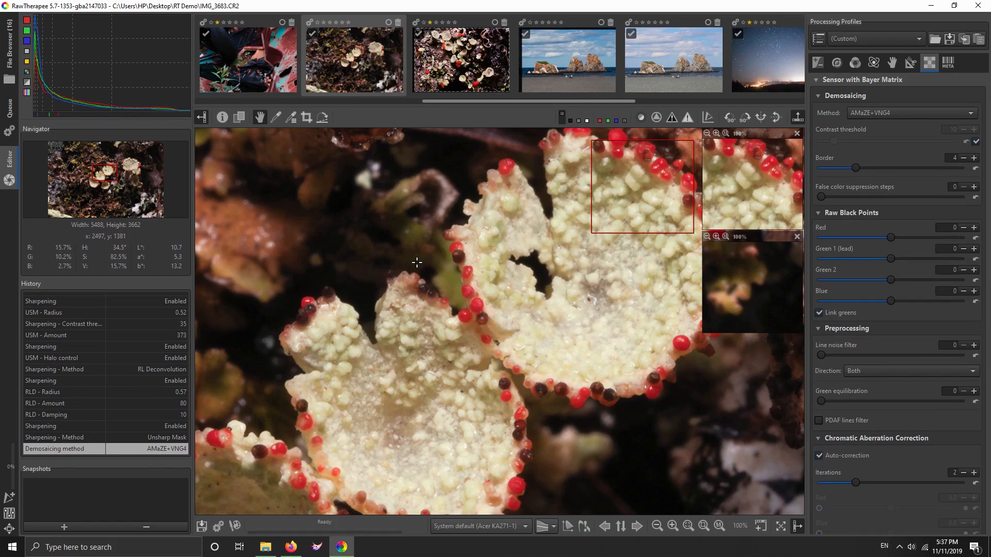
mouse_move(416, 262)
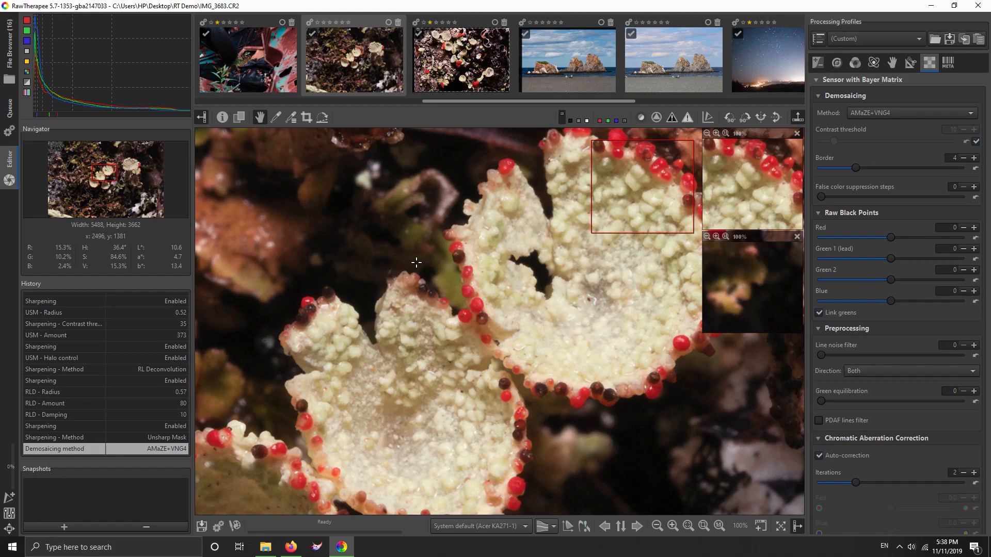
mouse_move(492, 258)
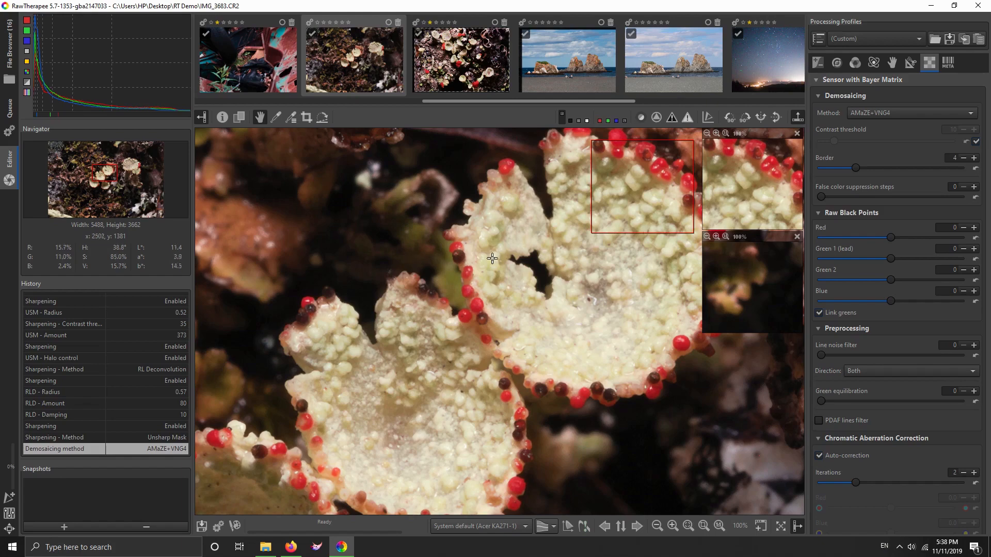
mouse_move(534, 259)
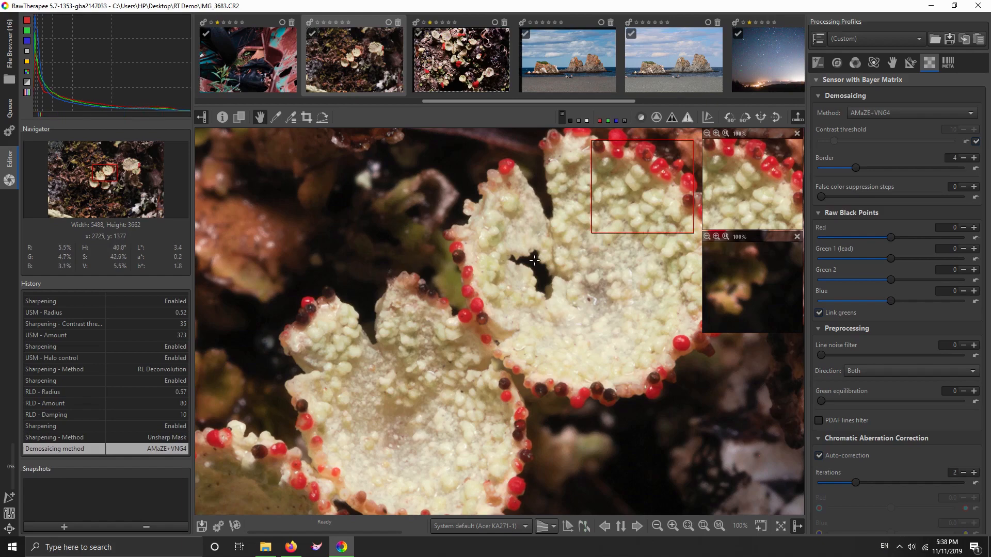
mouse_move(762, 51)
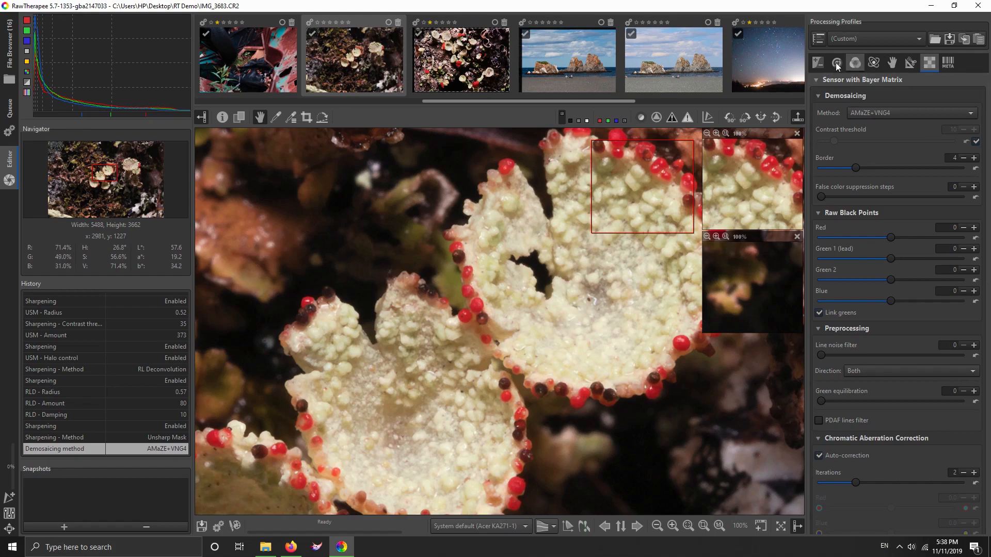
Step: Disable Unsharp Mask sharpening in the Detail tab and show Capture Sharpening
left_click(836, 62)
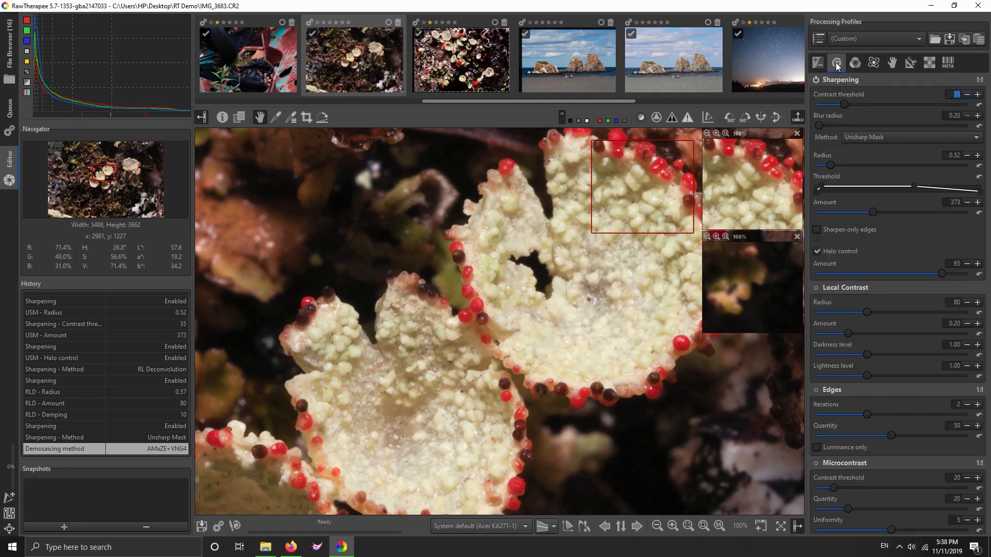
mouse_move(929, 61)
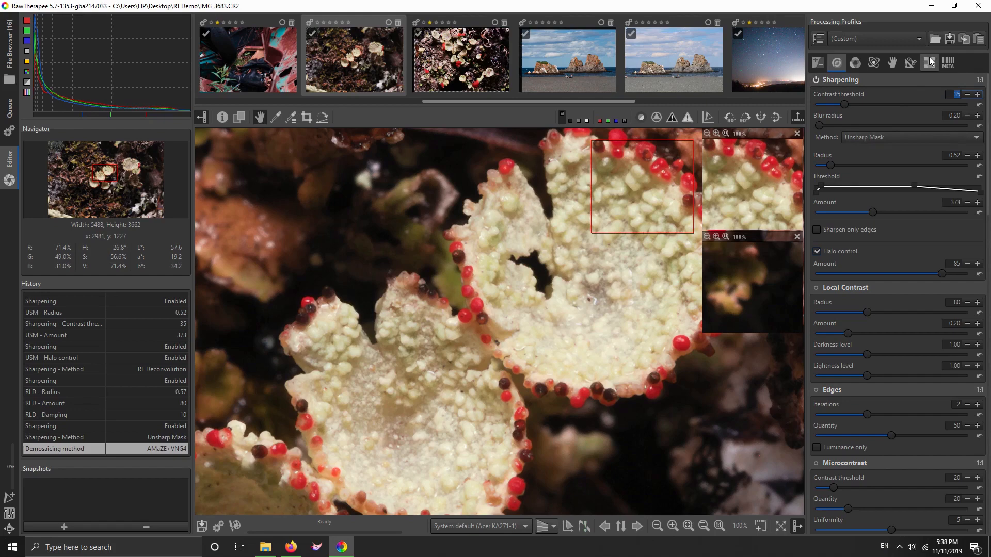
left_click(929, 62)
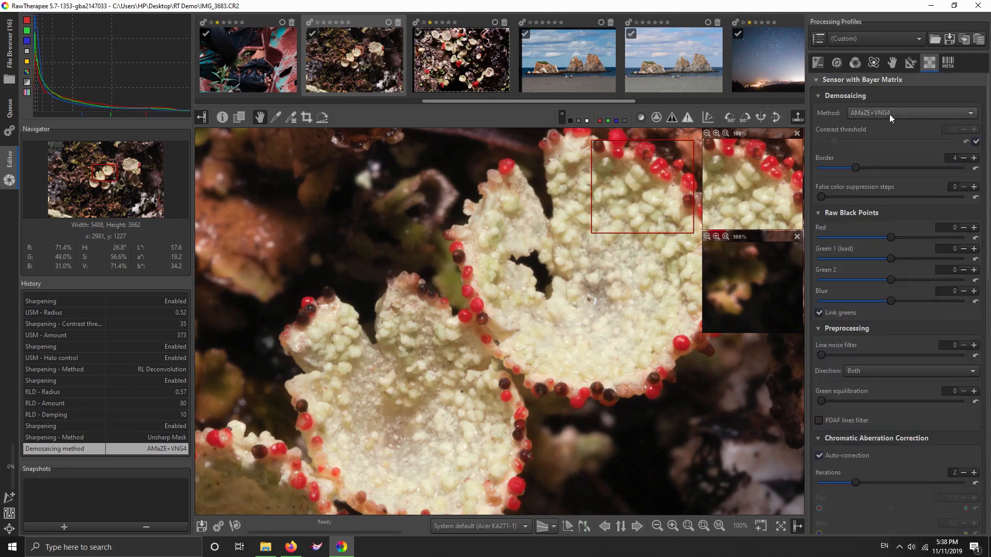
mouse_move(911, 70)
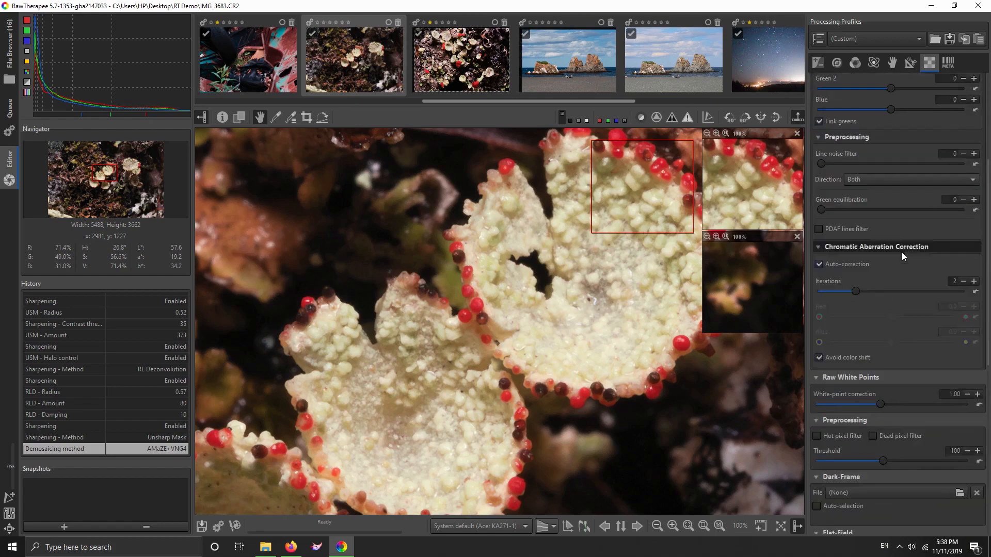
left_click(835, 62)
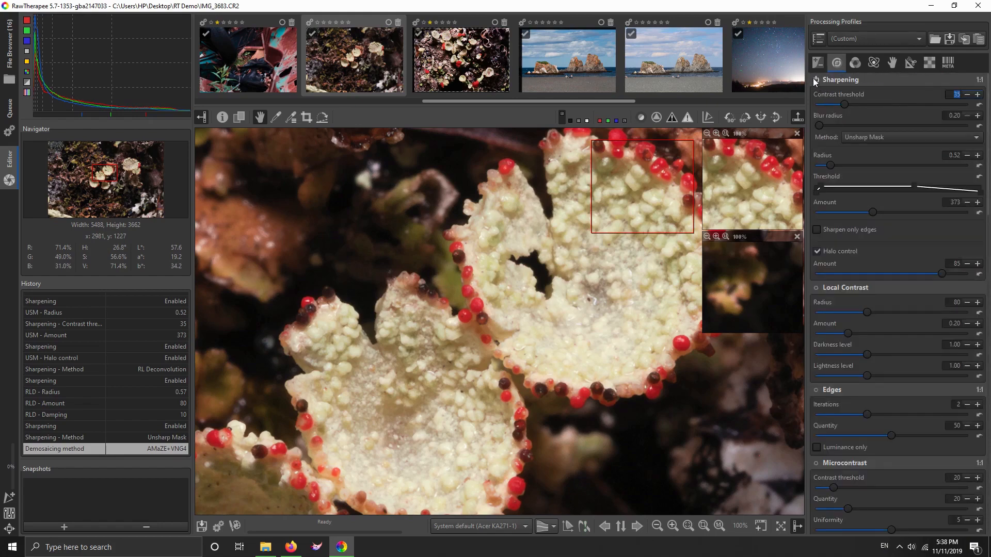
left_click(816, 80)
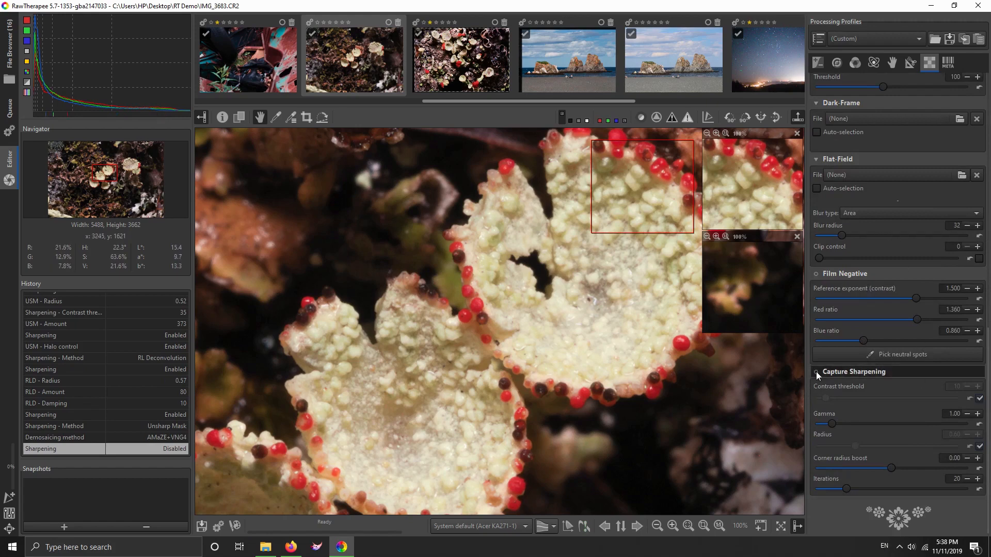
Step: Switch on Capture Sharpening, then scroll back through earlier History entries
left_click(815, 372)
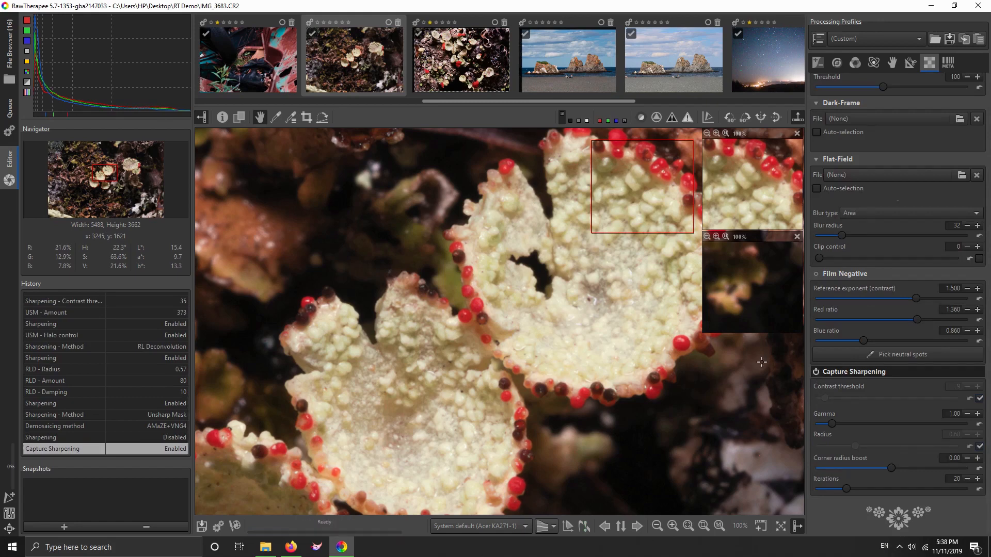
mouse_move(133, 323)
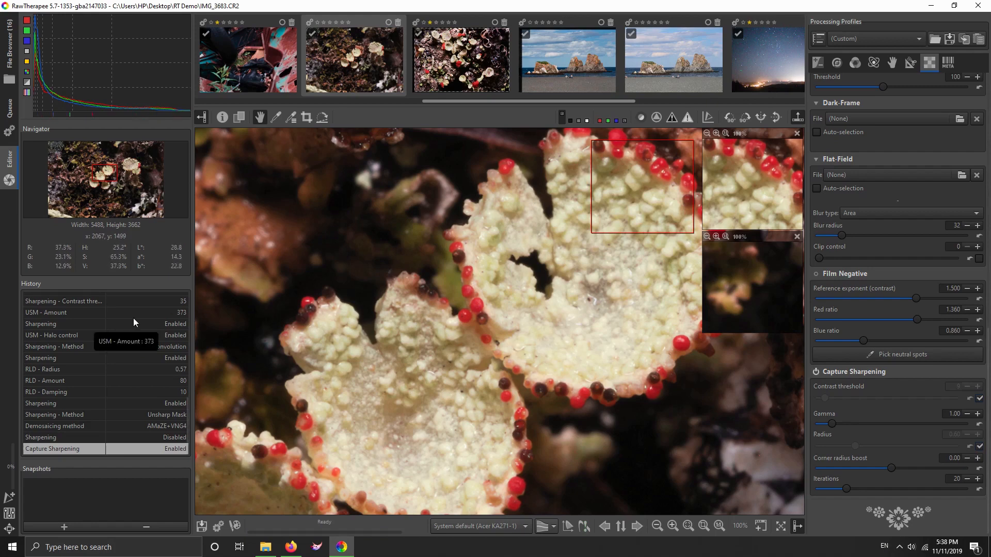
mouse_move(45, 442)
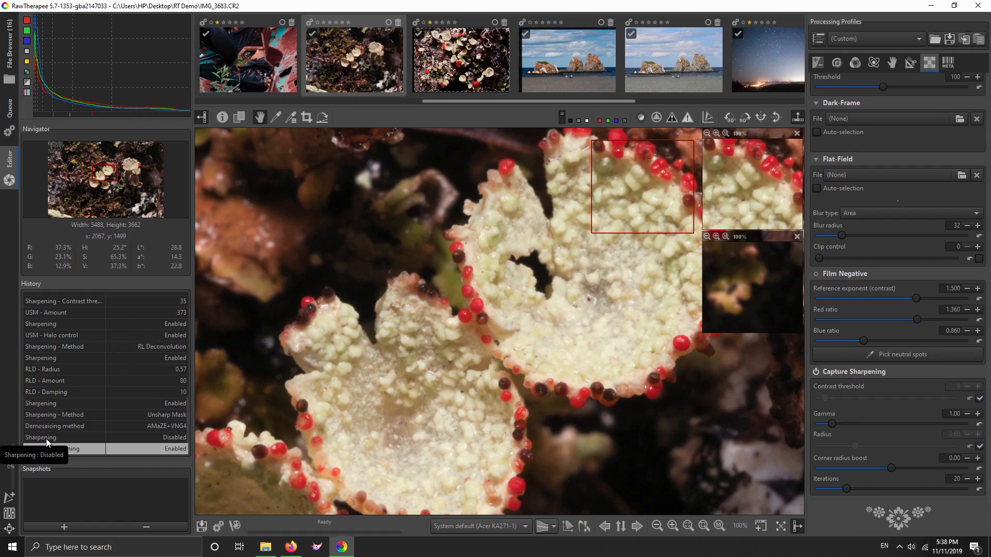
mouse_move(56, 426)
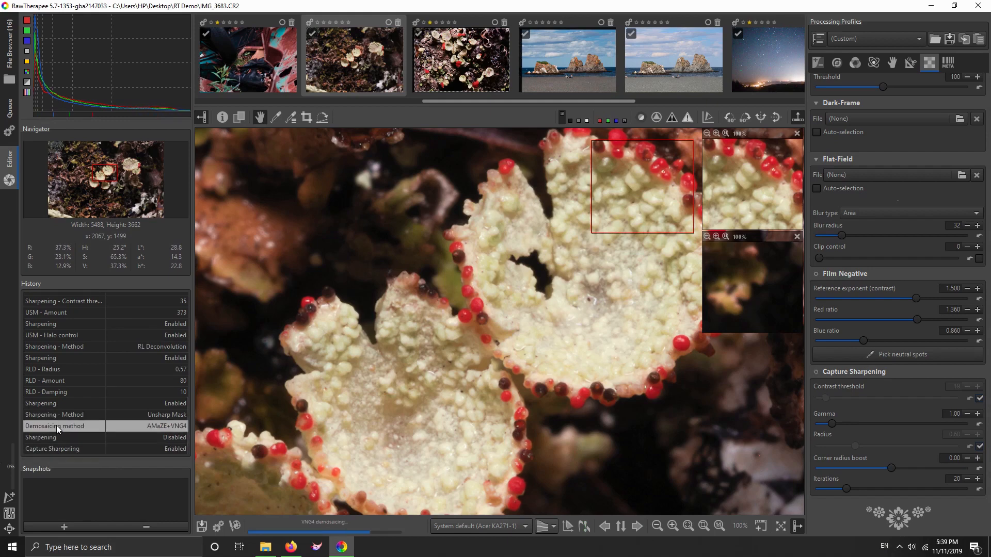
mouse_move(57, 425)
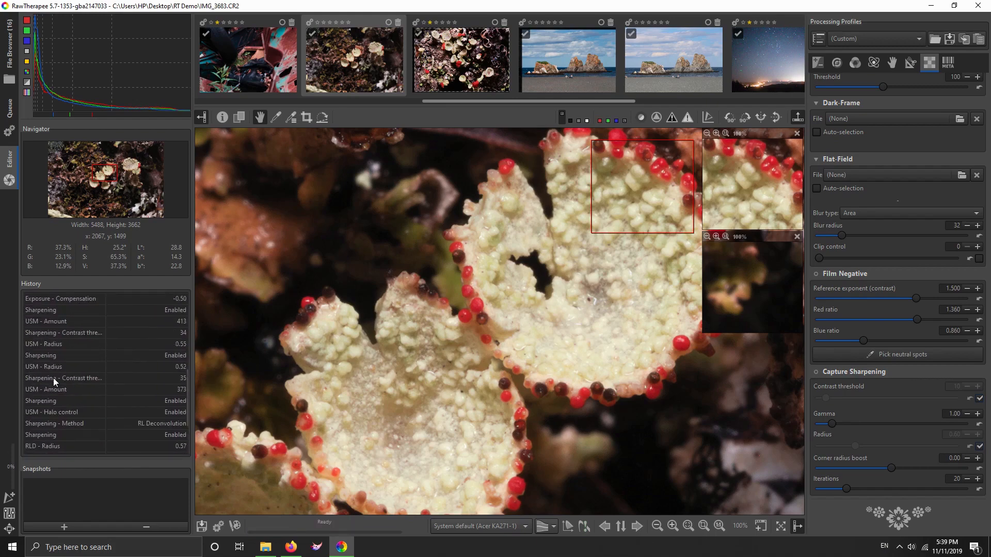
scroll("down", 3)
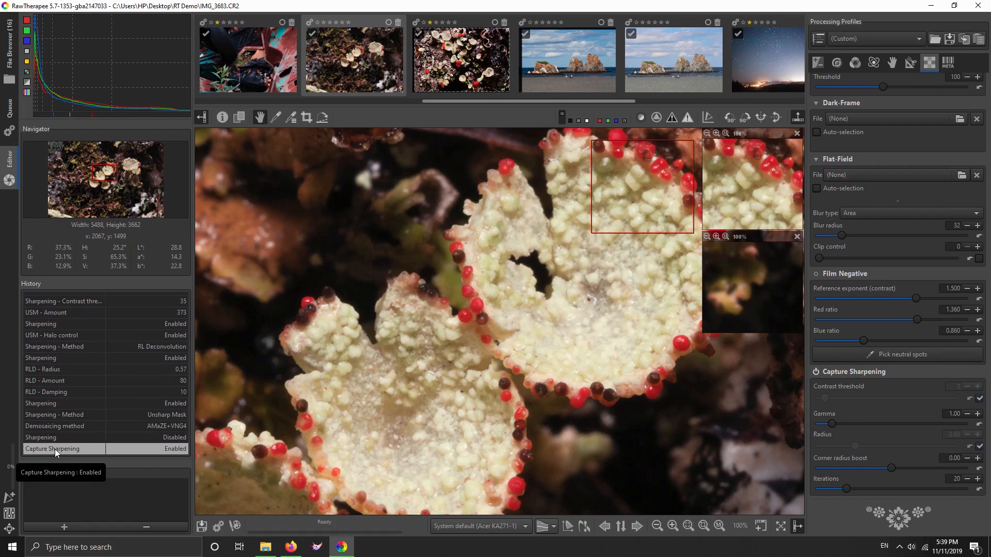
mouse_move(54, 425)
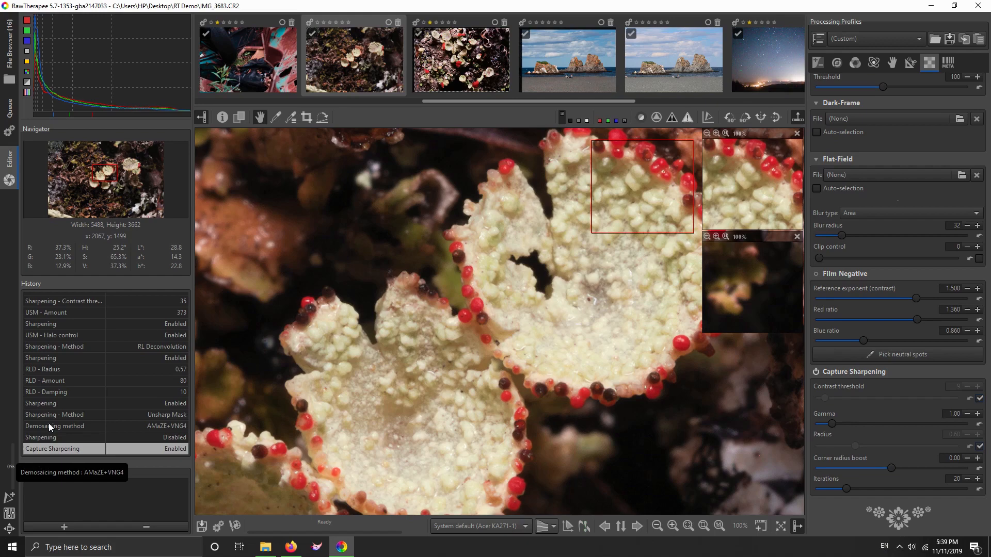
mouse_move(793, 408)
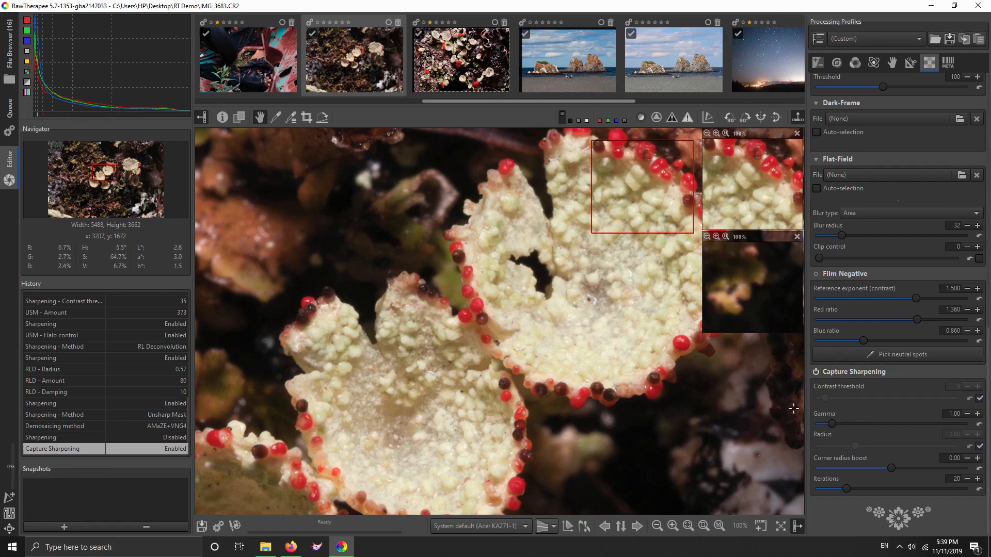
mouse_move(867, 437)
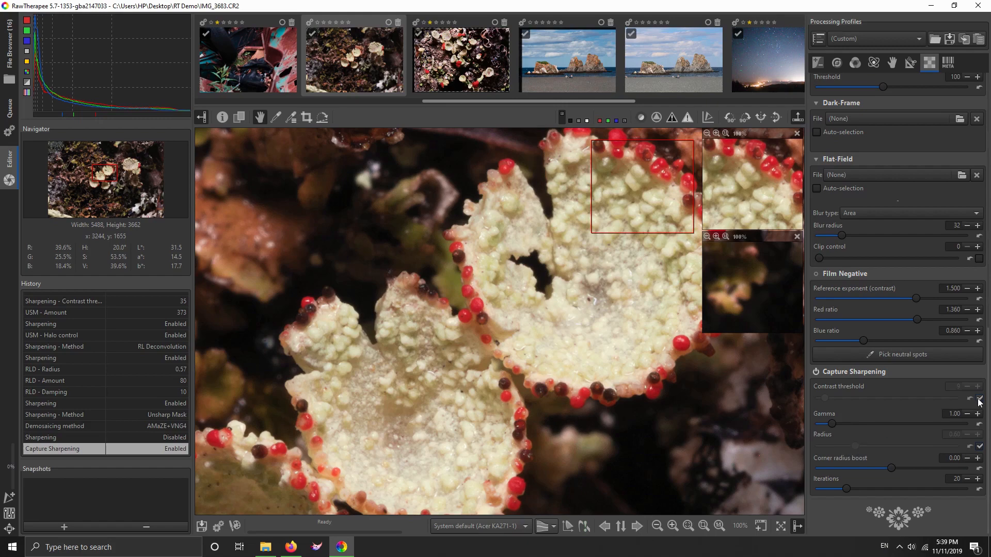
Step: Keep the contrast threshold automatic and switch the Capture Sharpening radius to manual
left_click(979, 399)
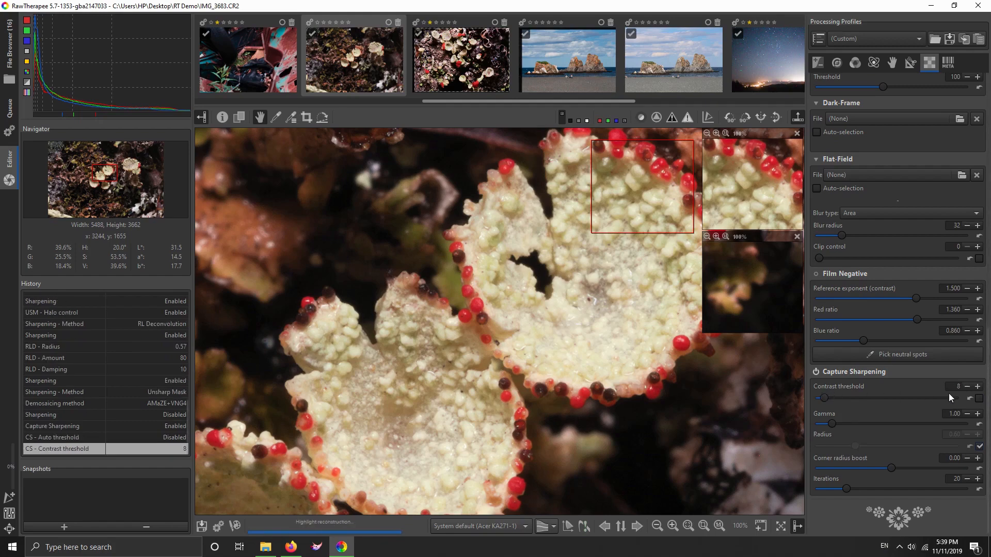
left_click(977, 398)
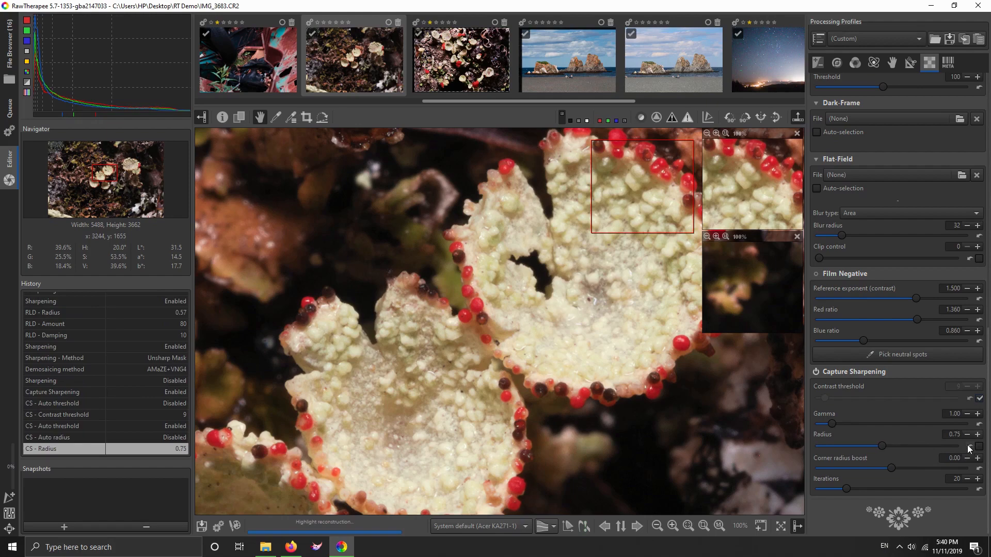
left_click(978, 434)
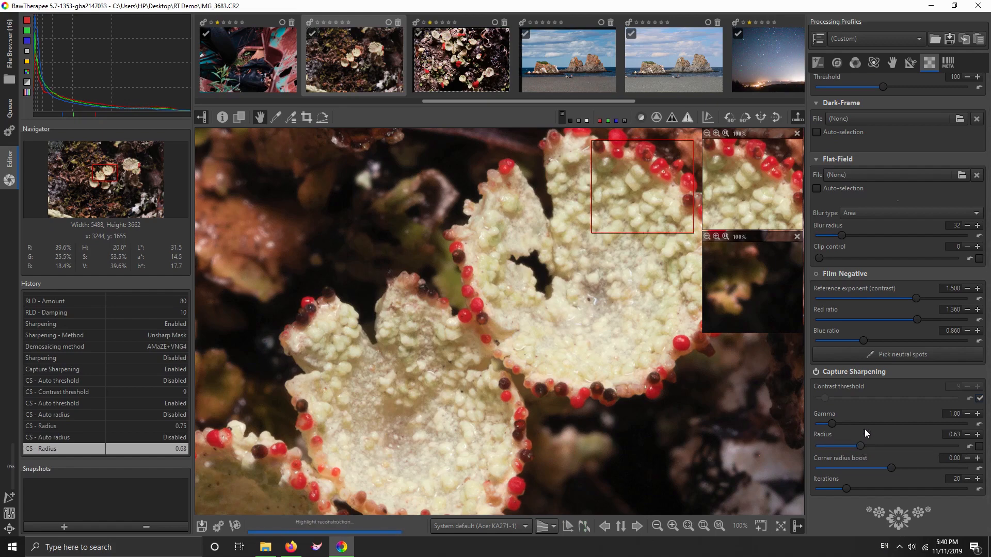
mouse_move(887, 469)
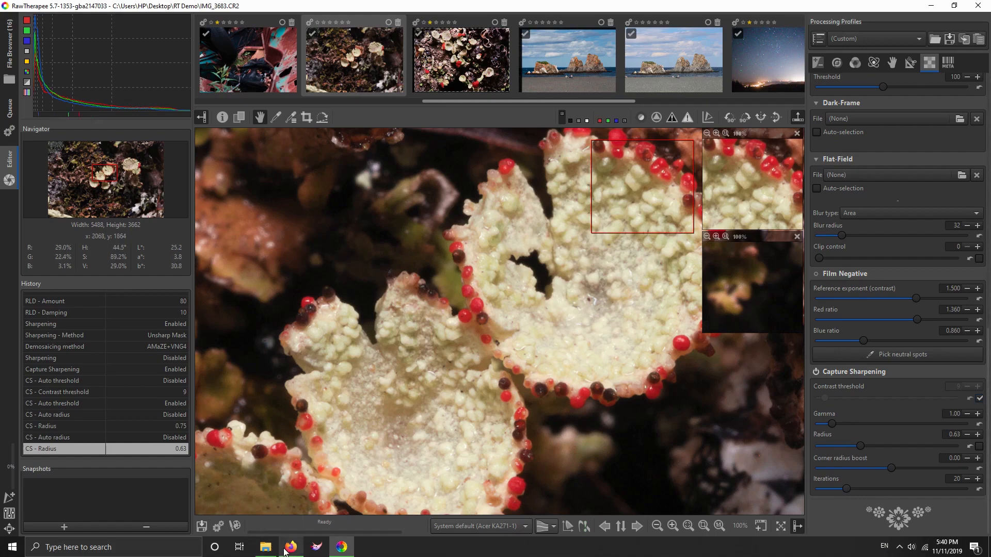
Step: Scroll through the RawPedia documentation in Firefox
left_click(290, 547)
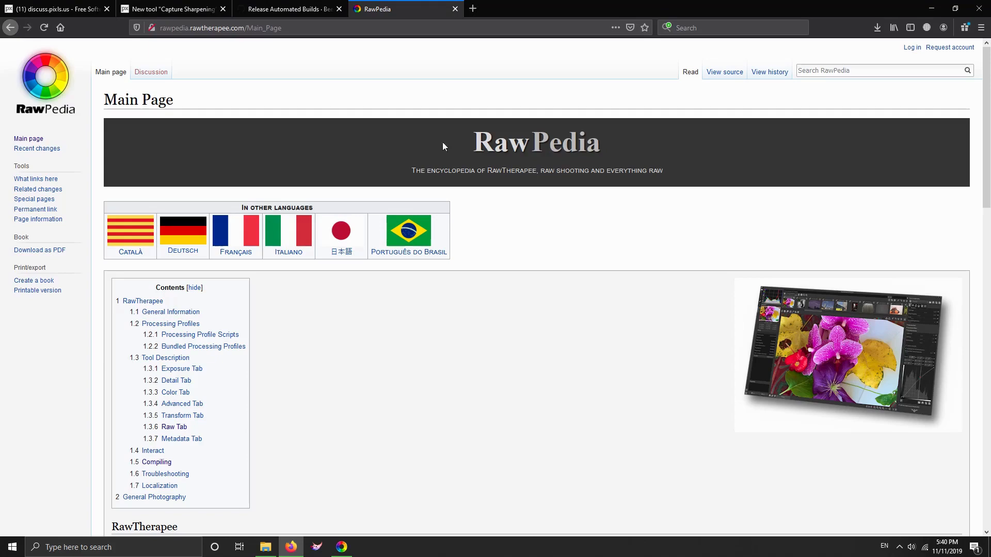
scroll("down", 3)
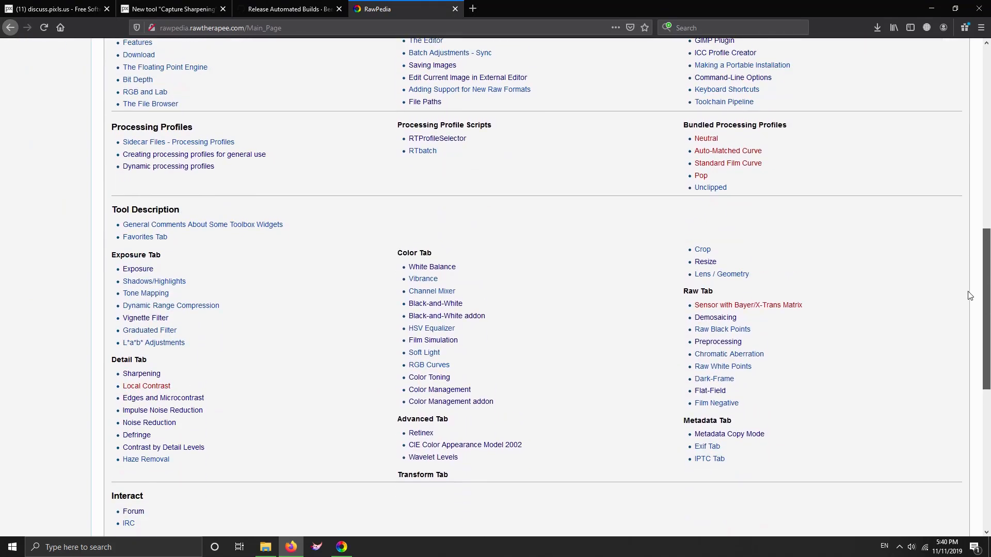
scroll("up", 3)
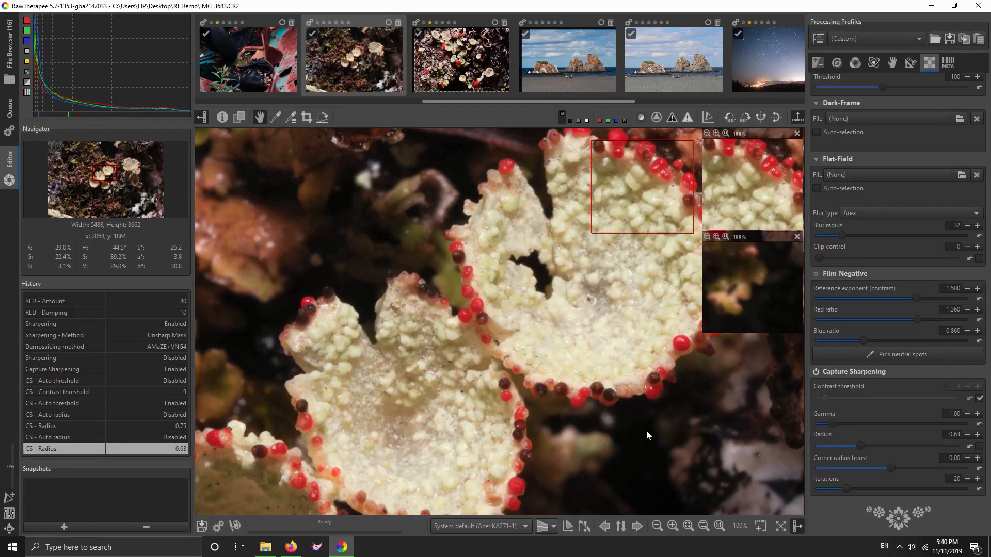
mouse_move(875, 485)
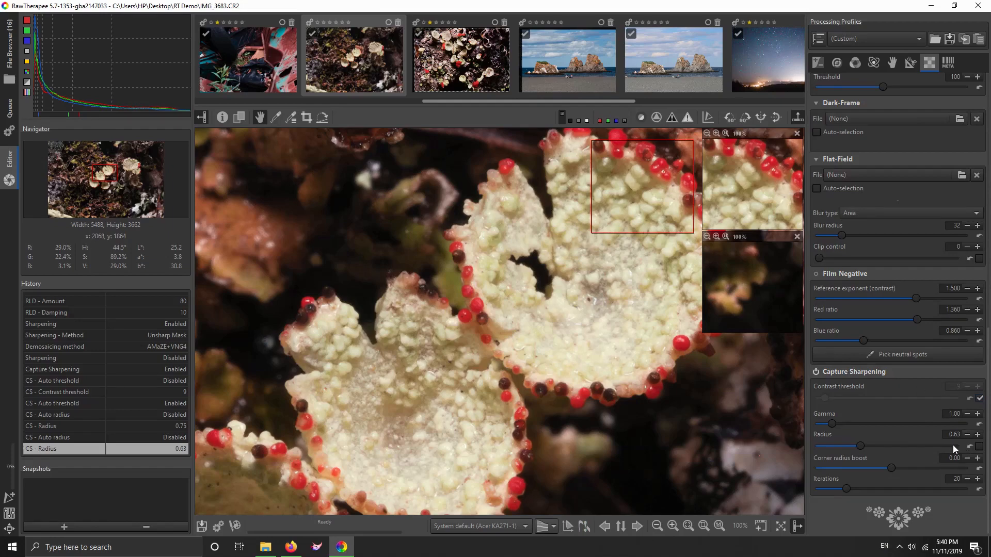
mouse_move(563, 210)
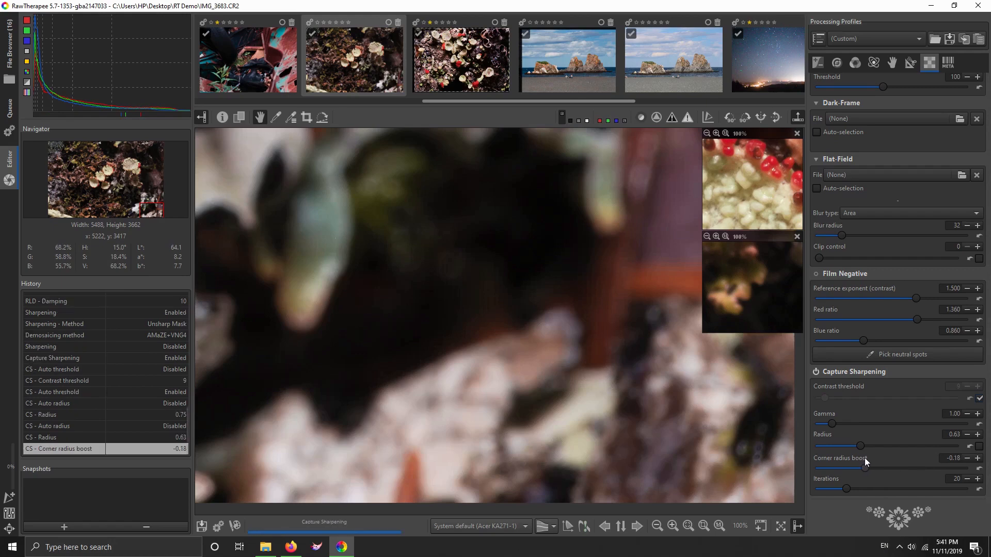
Step: Power off Capture Sharpening (radius 0.63, corner boost -0.18) to compare the preview
left_click(815, 372)
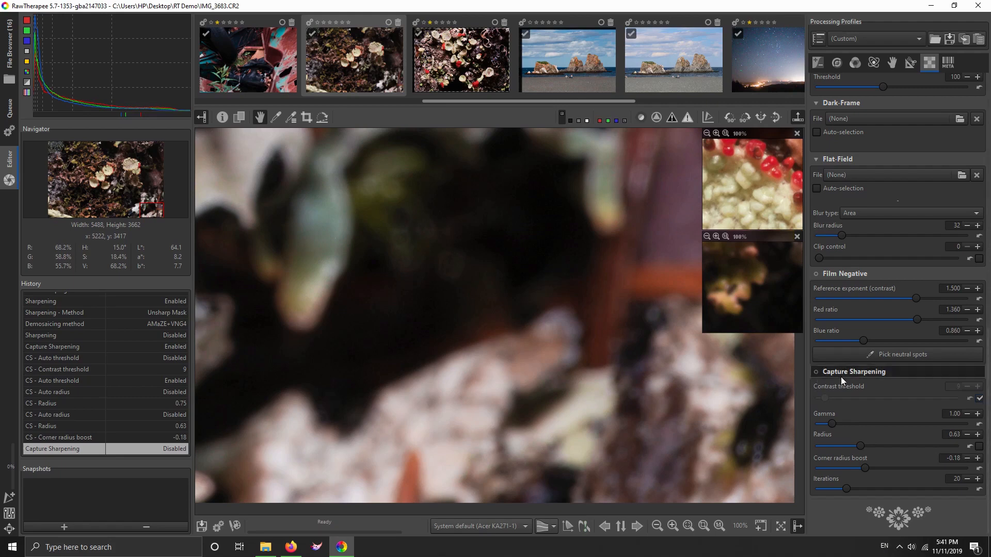
mouse_move(824, 429)
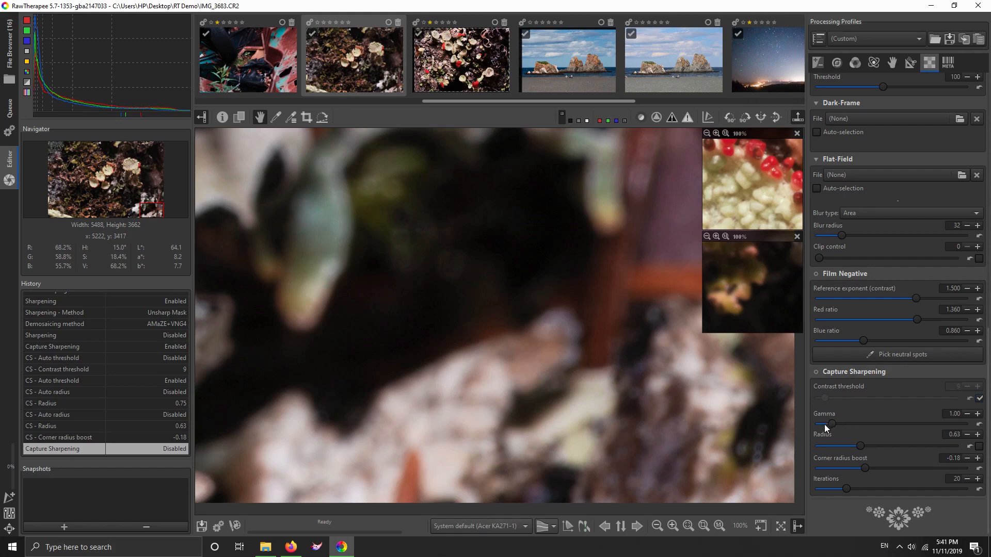
mouse_move(676, 423)
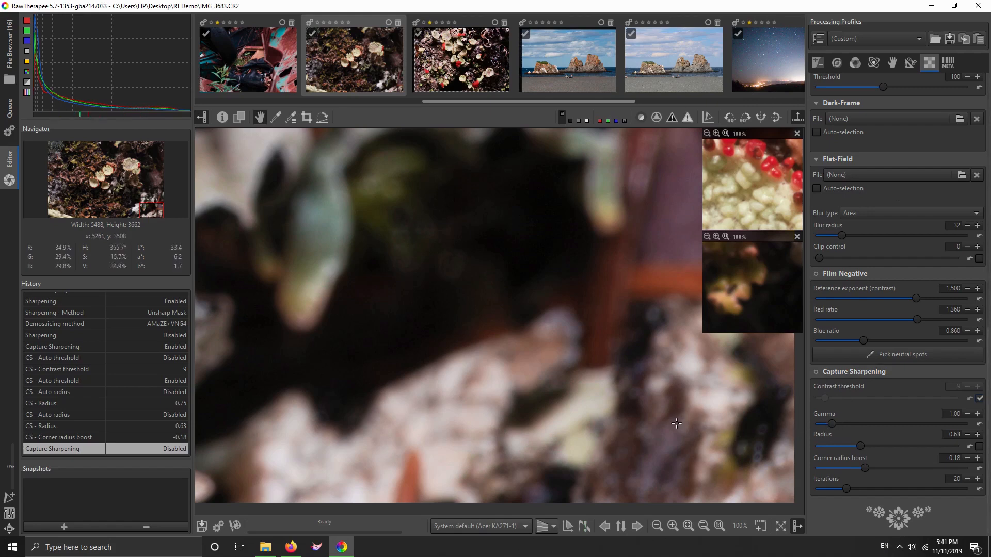
mouse_move(646, 397)
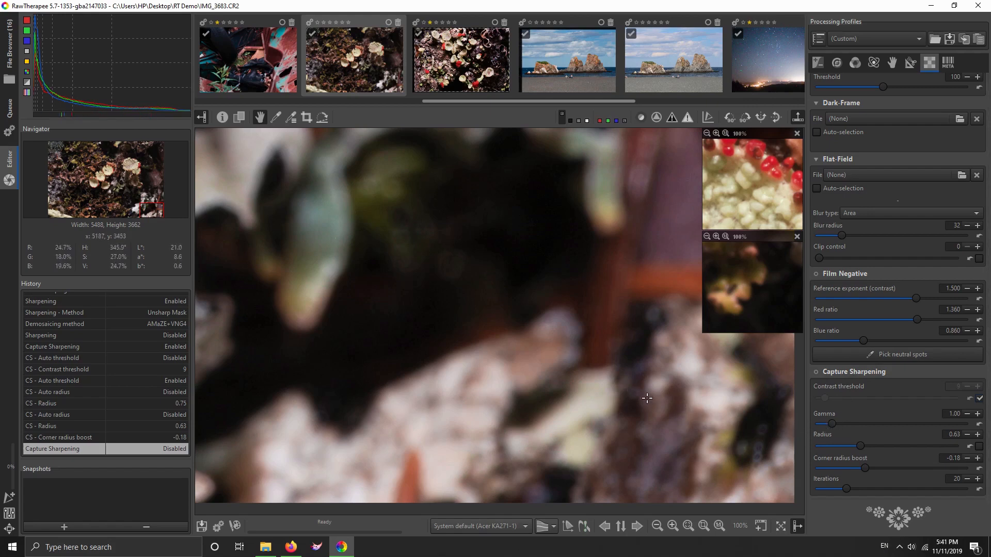
mouse_move(866, 470)
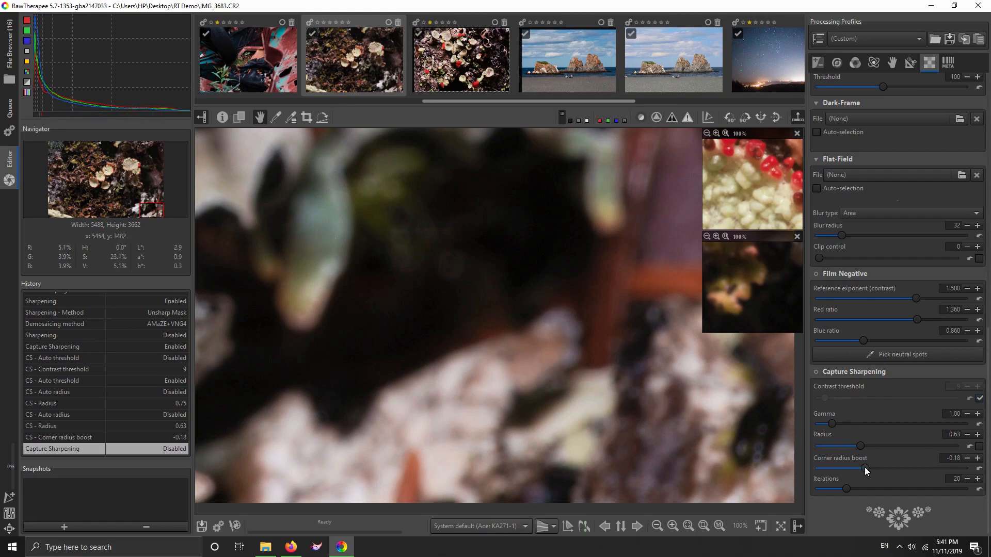